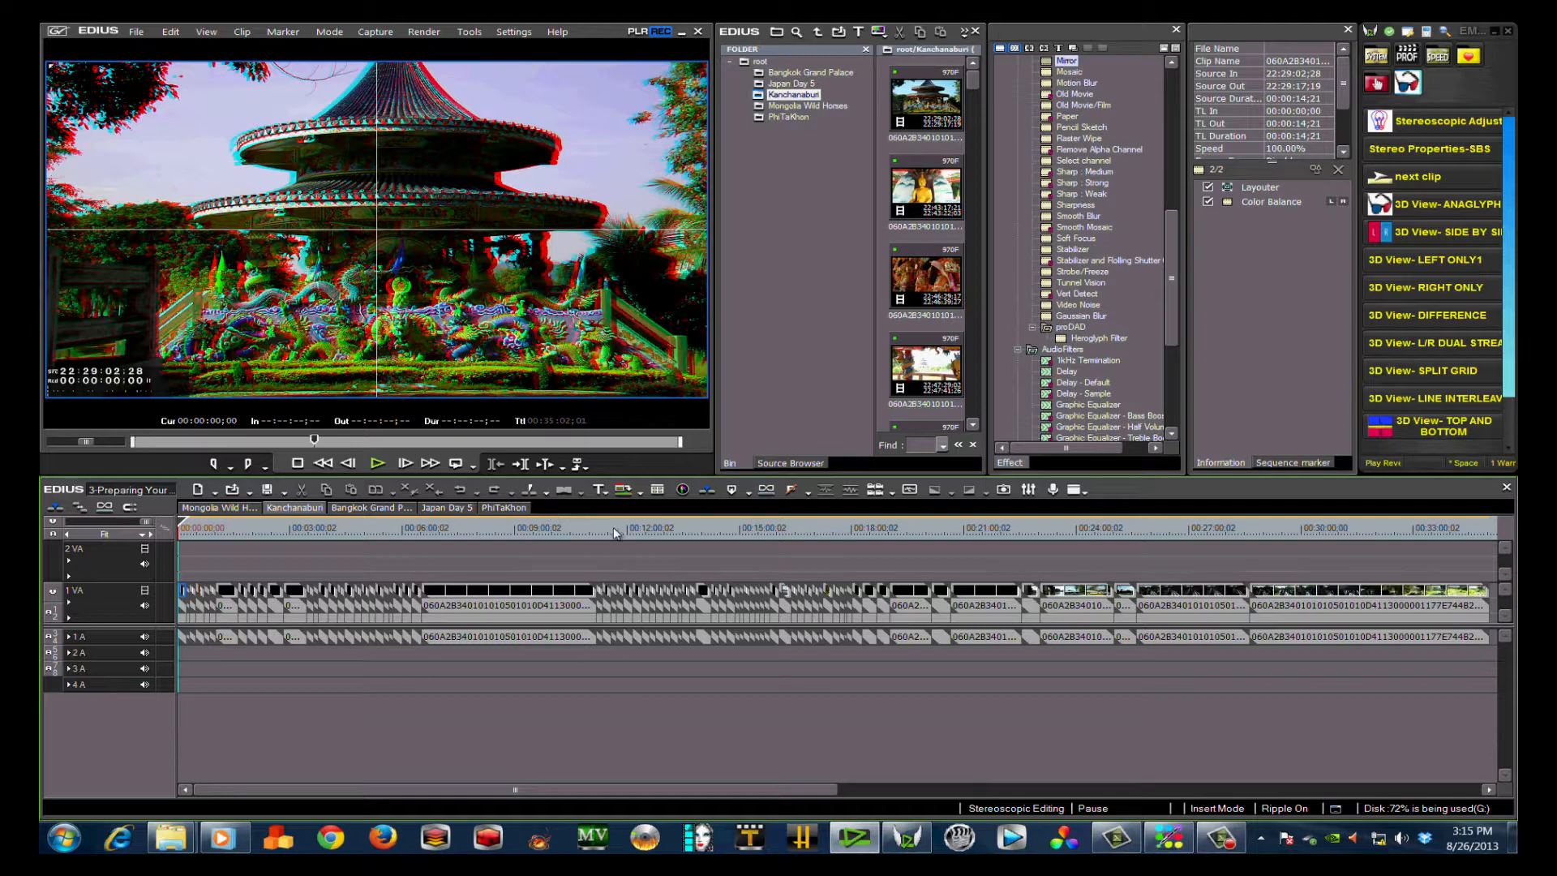
Preview Japan Day 5 and PhiTaKhon, then bring up the Bangkok Grand Palace sequence.
left_click(613, 527)
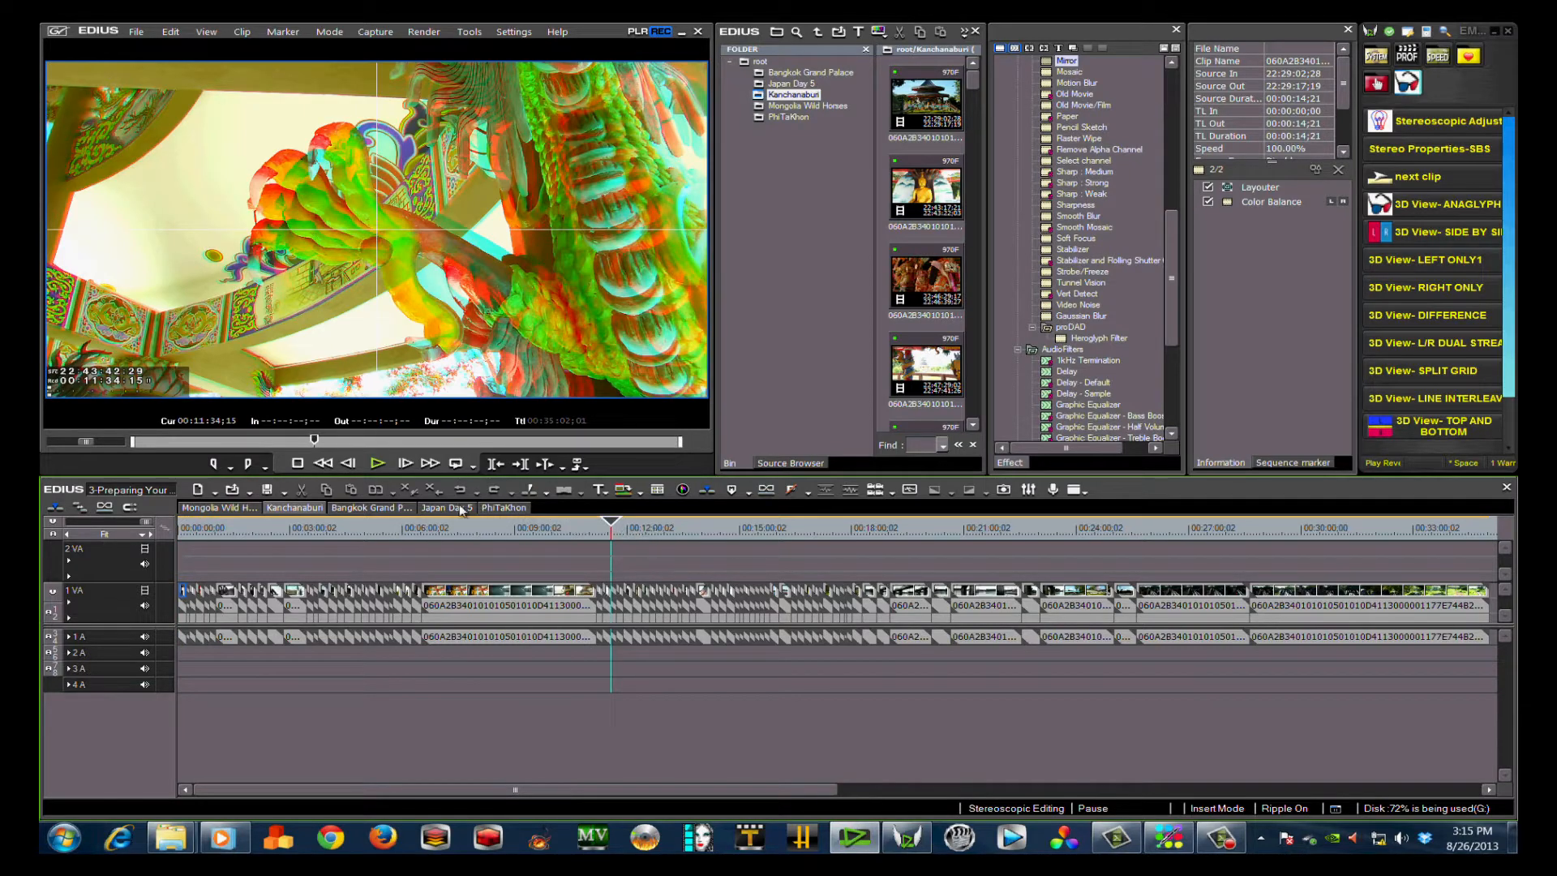
left_click(444, 508)
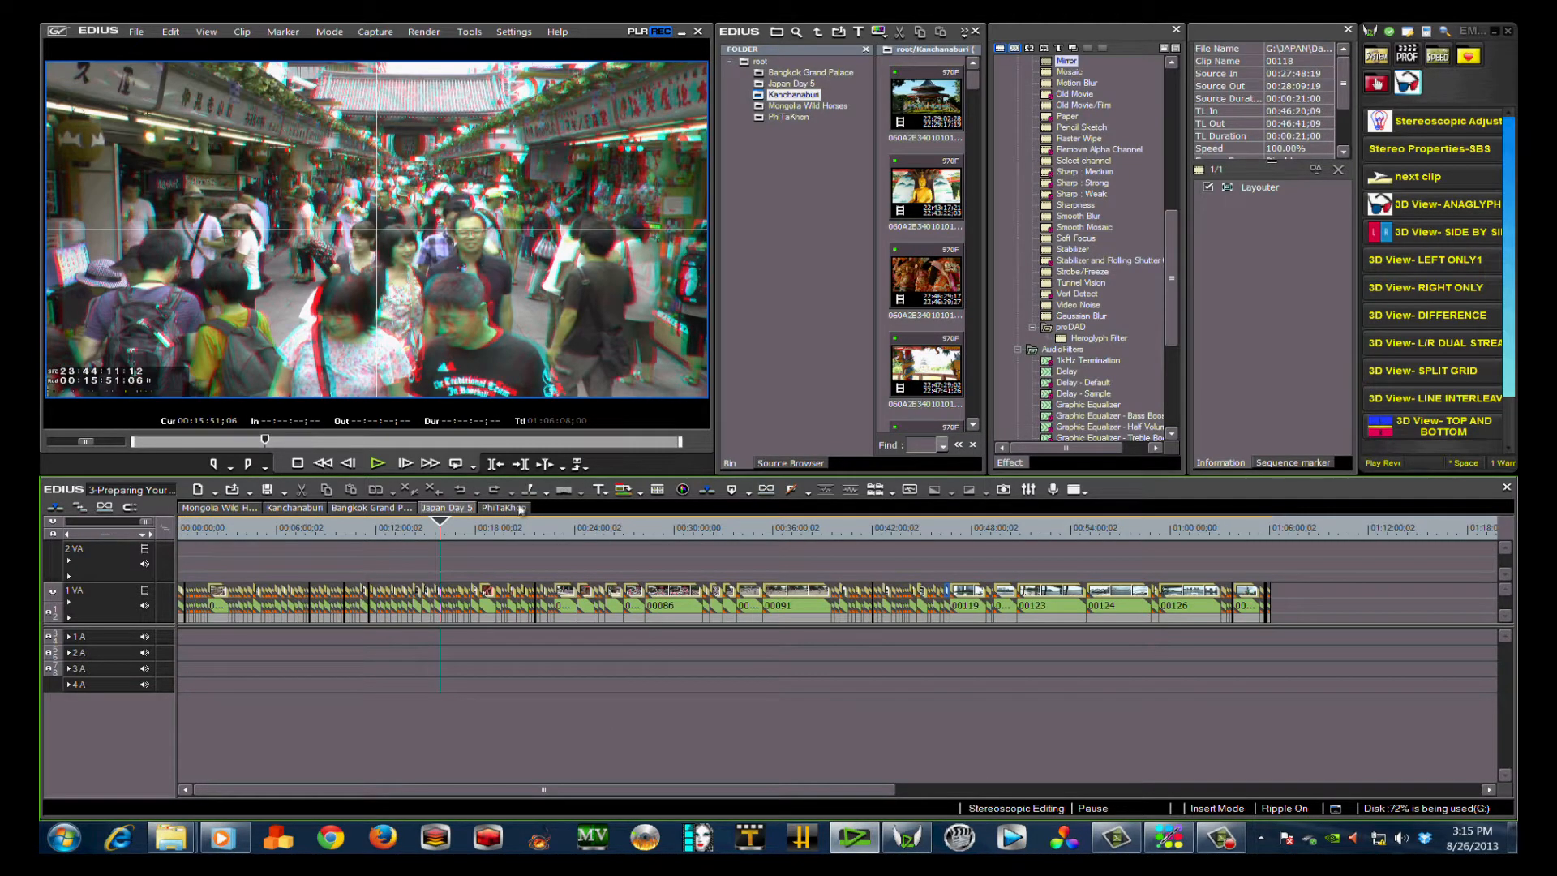
left_click(504, 508)
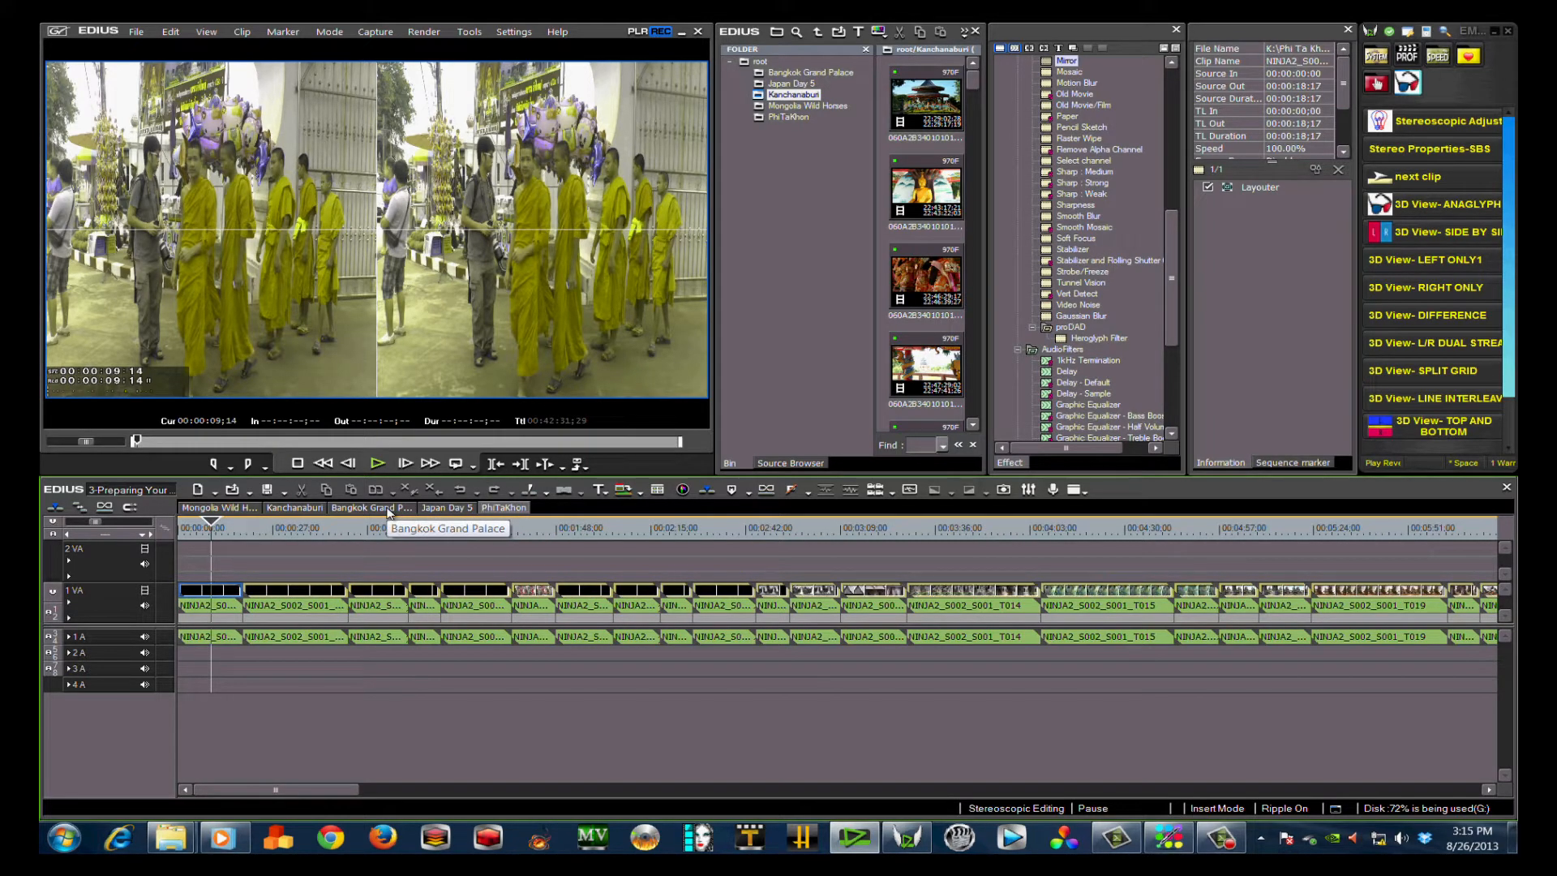
left_click(373, 507)
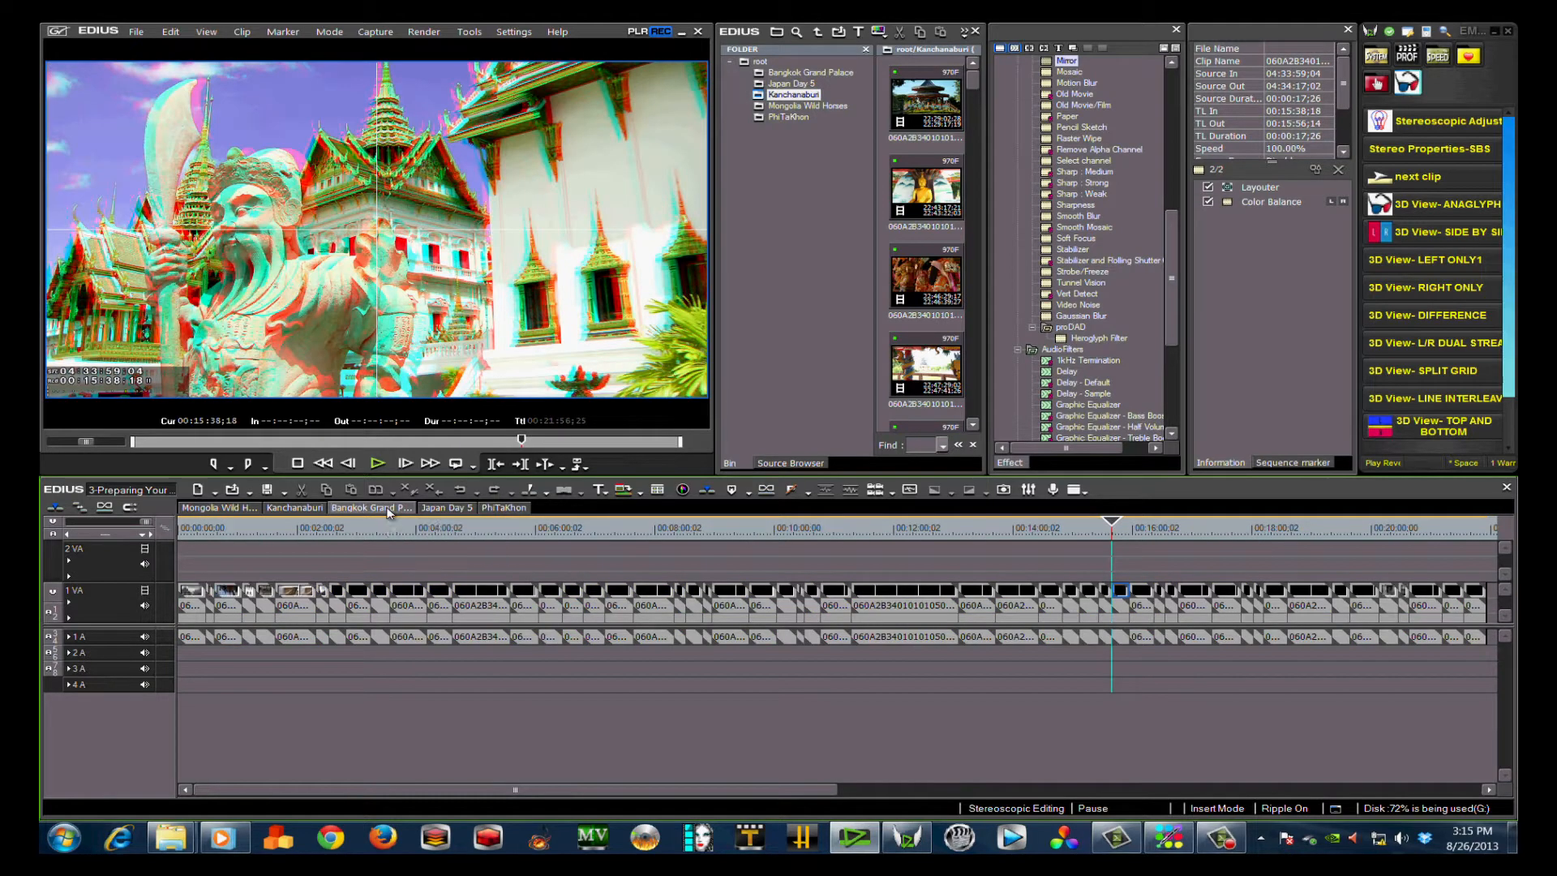
mouse_move(372, 508)
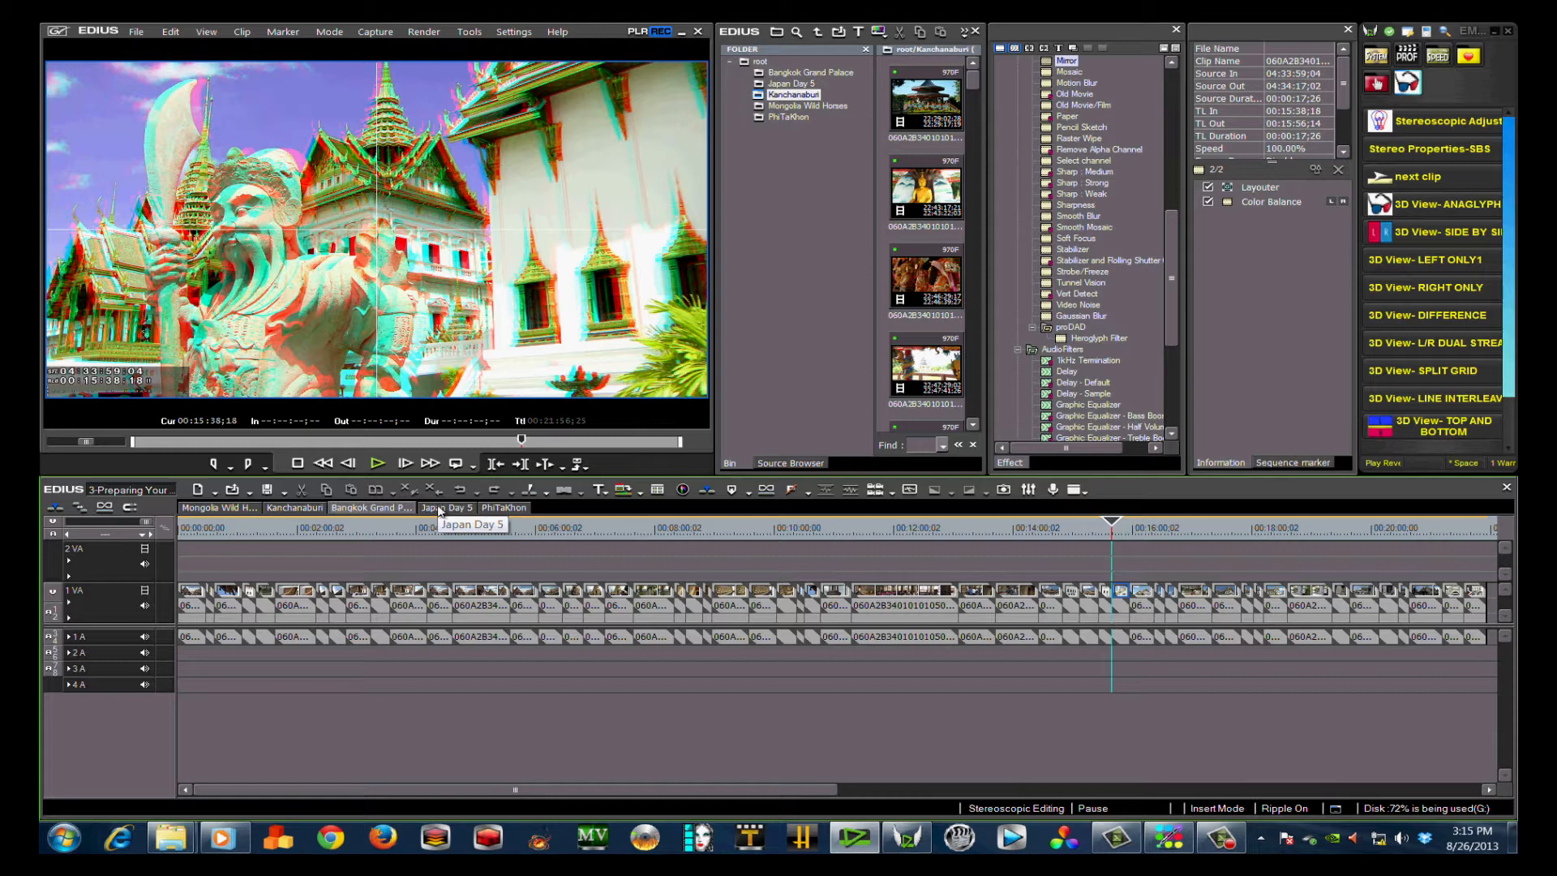
mouse_move(377, 462)
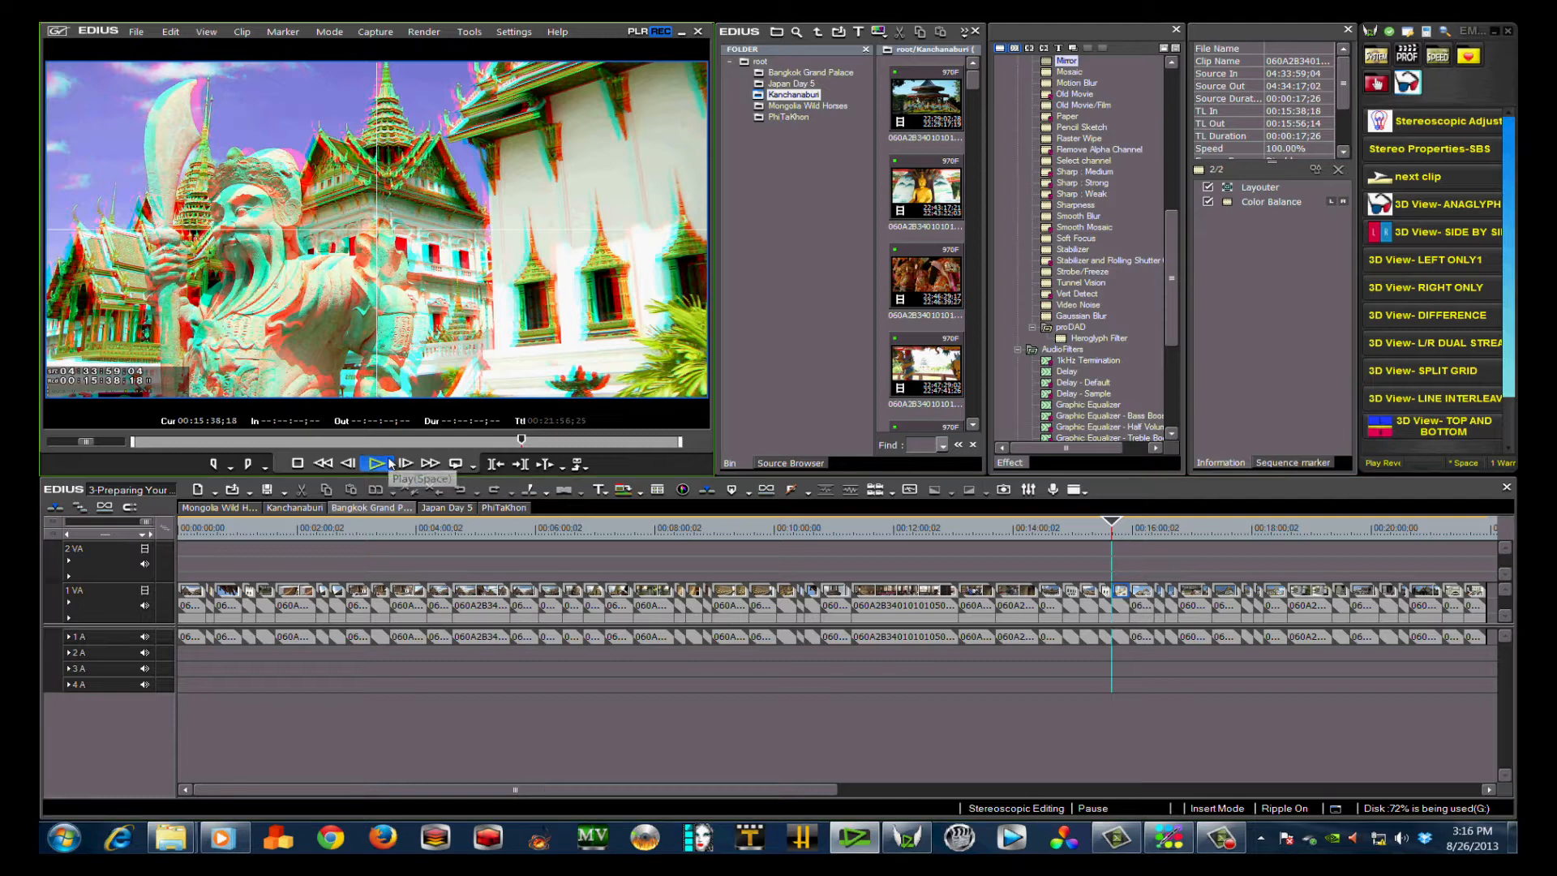
left_click(378, 464)
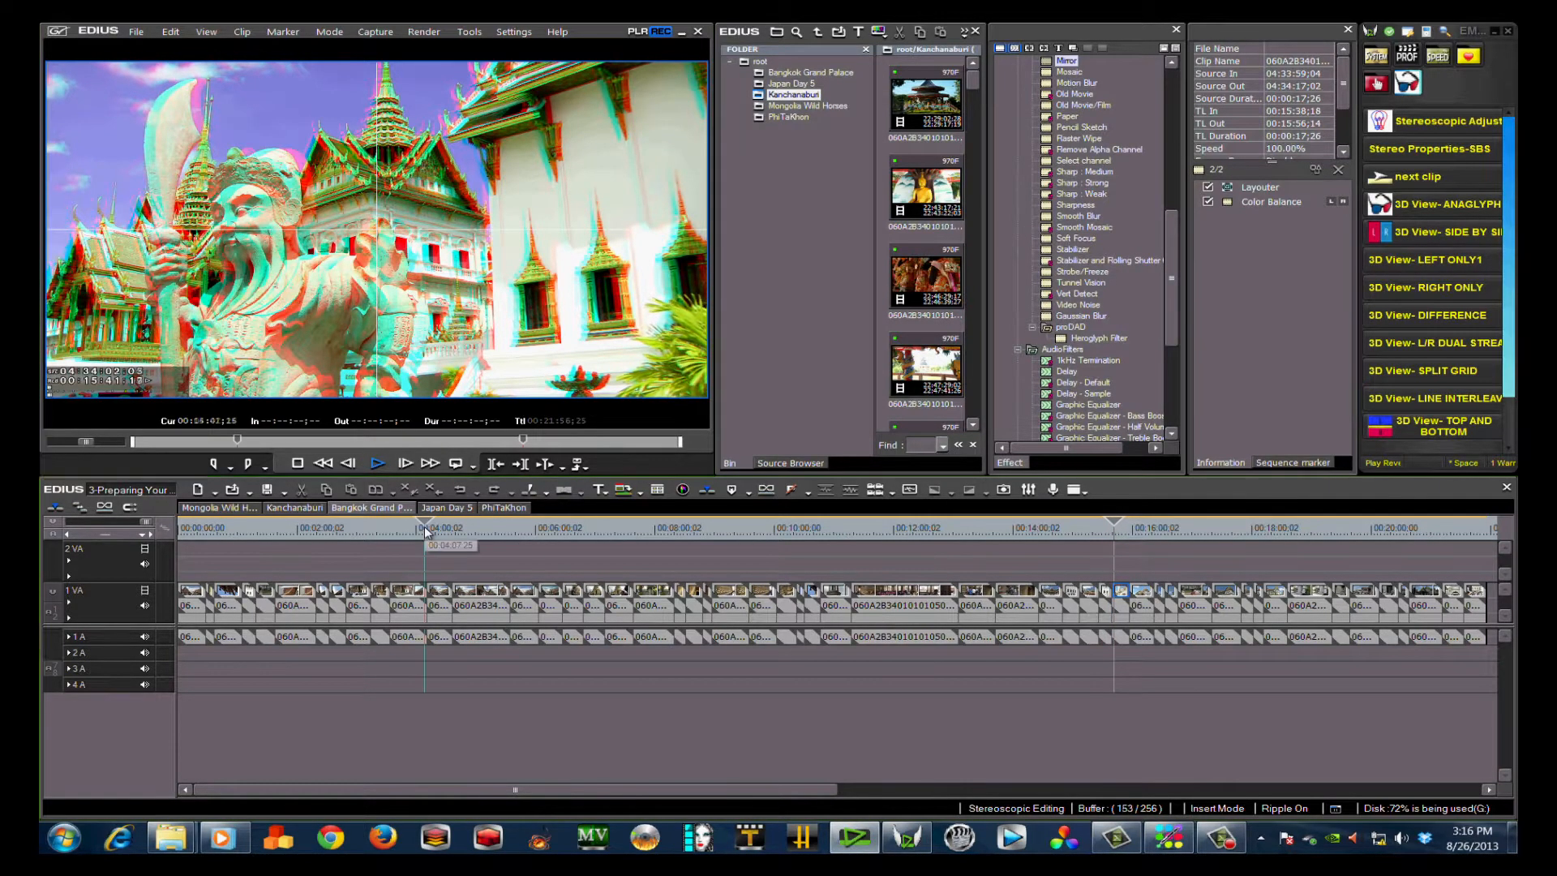
left_click(378, 463)
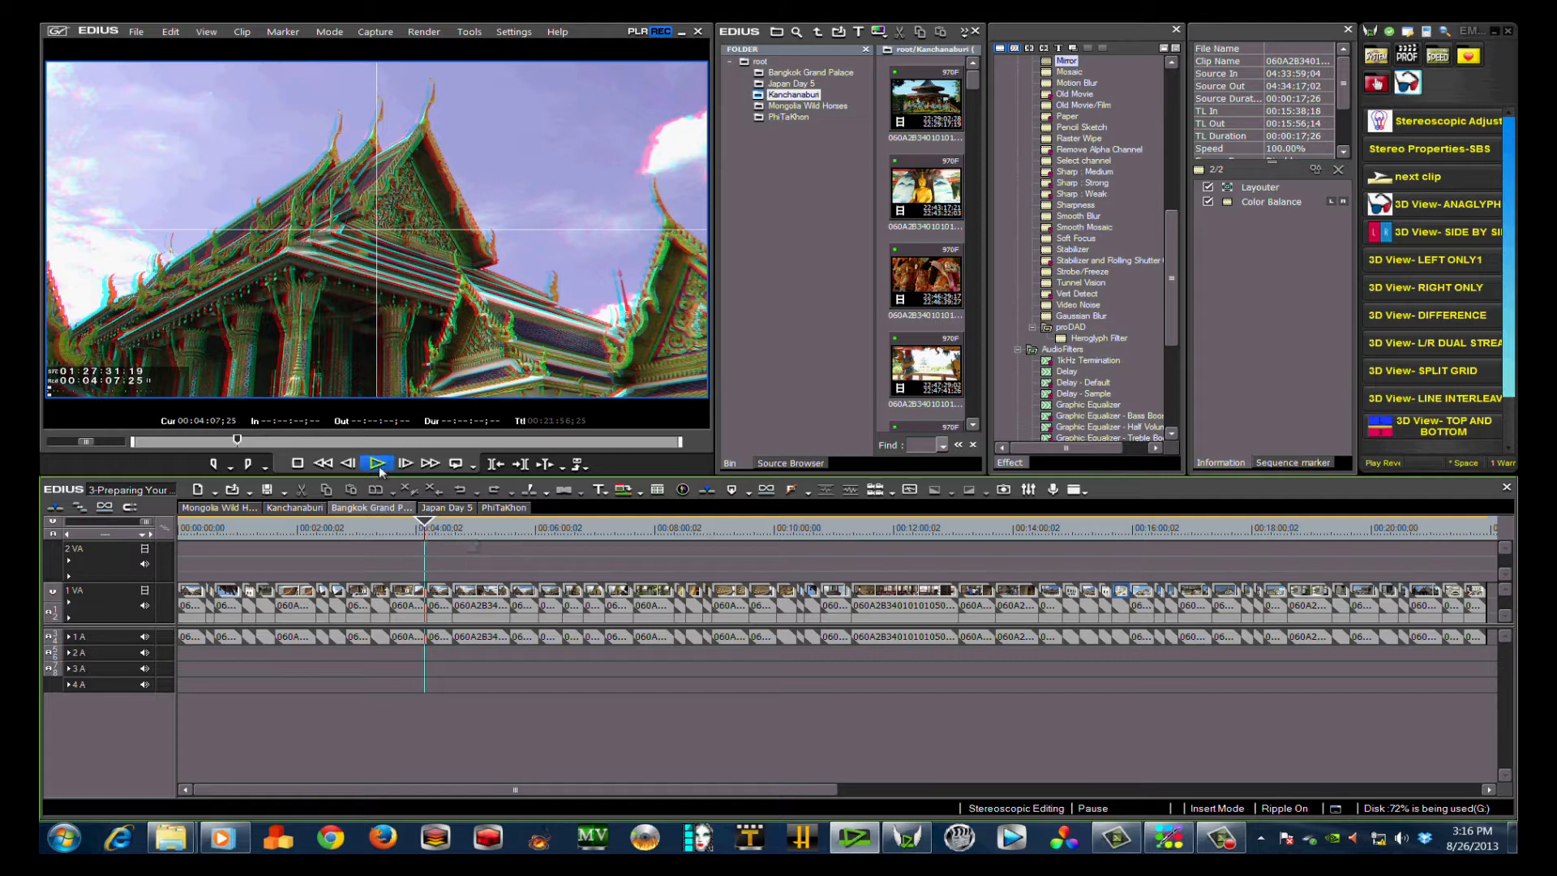
left_click(378, 464)
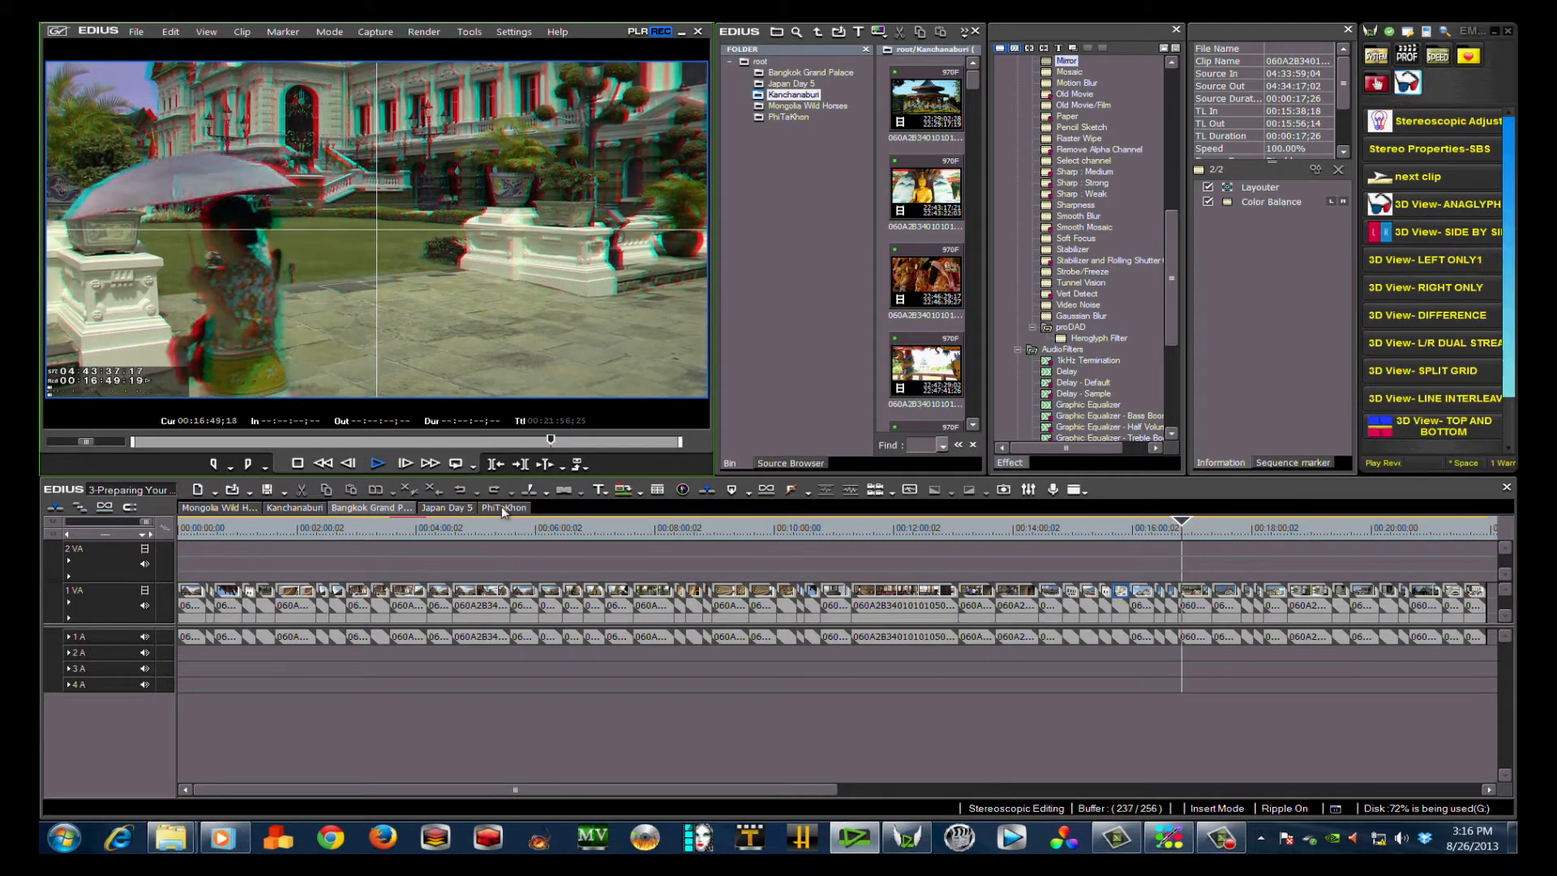
Play back the PhiTaKhon side-by-side Ninja footage, stop it, and jump later in the sequence.
left_click(503, 507)
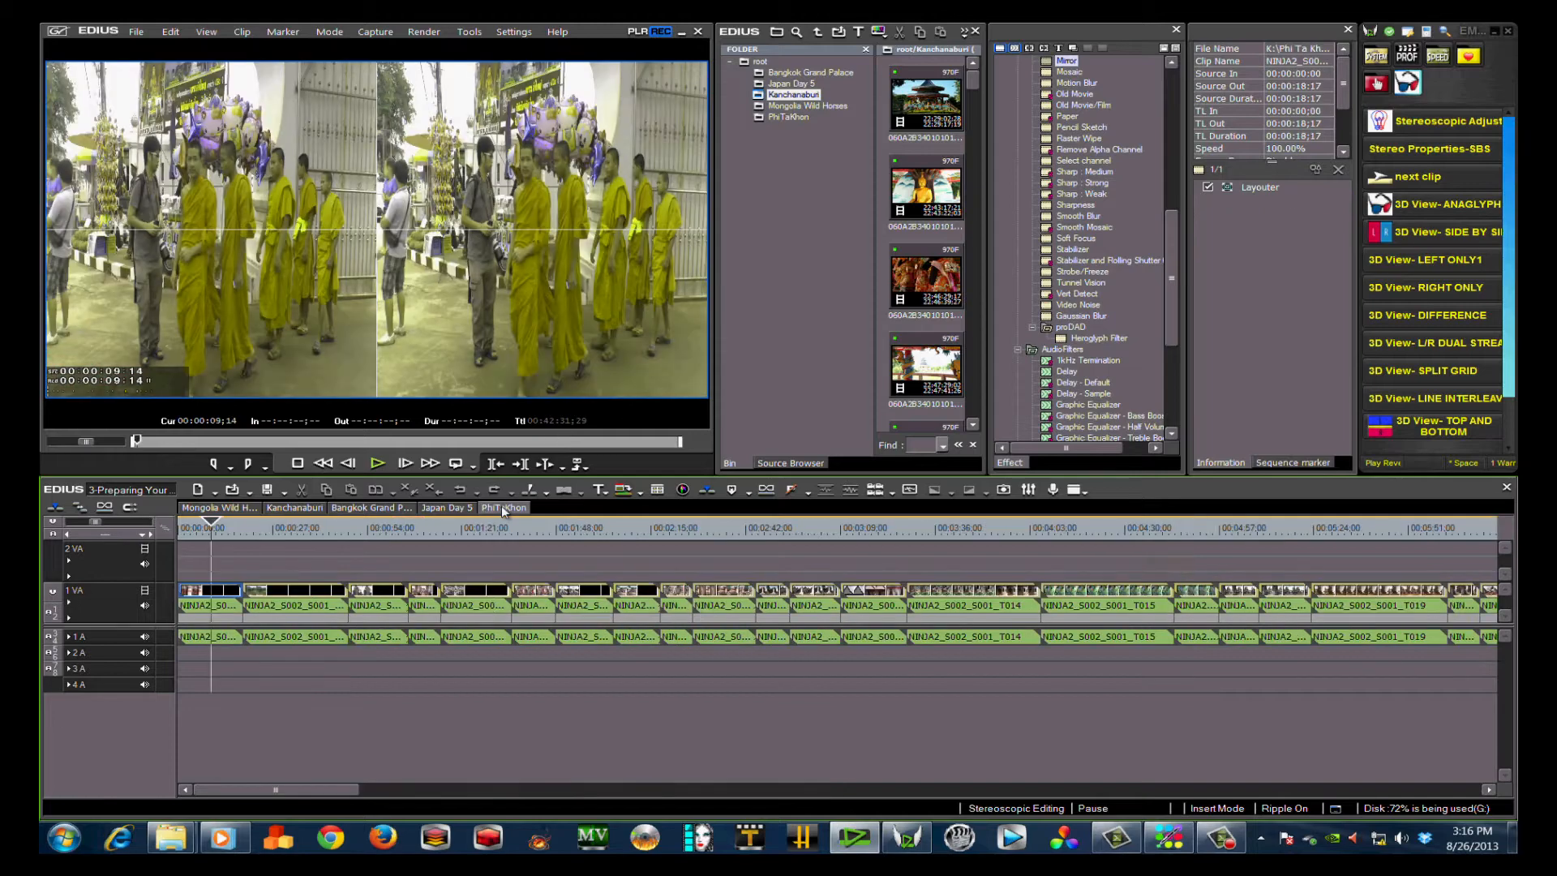
left_click(378, 462)
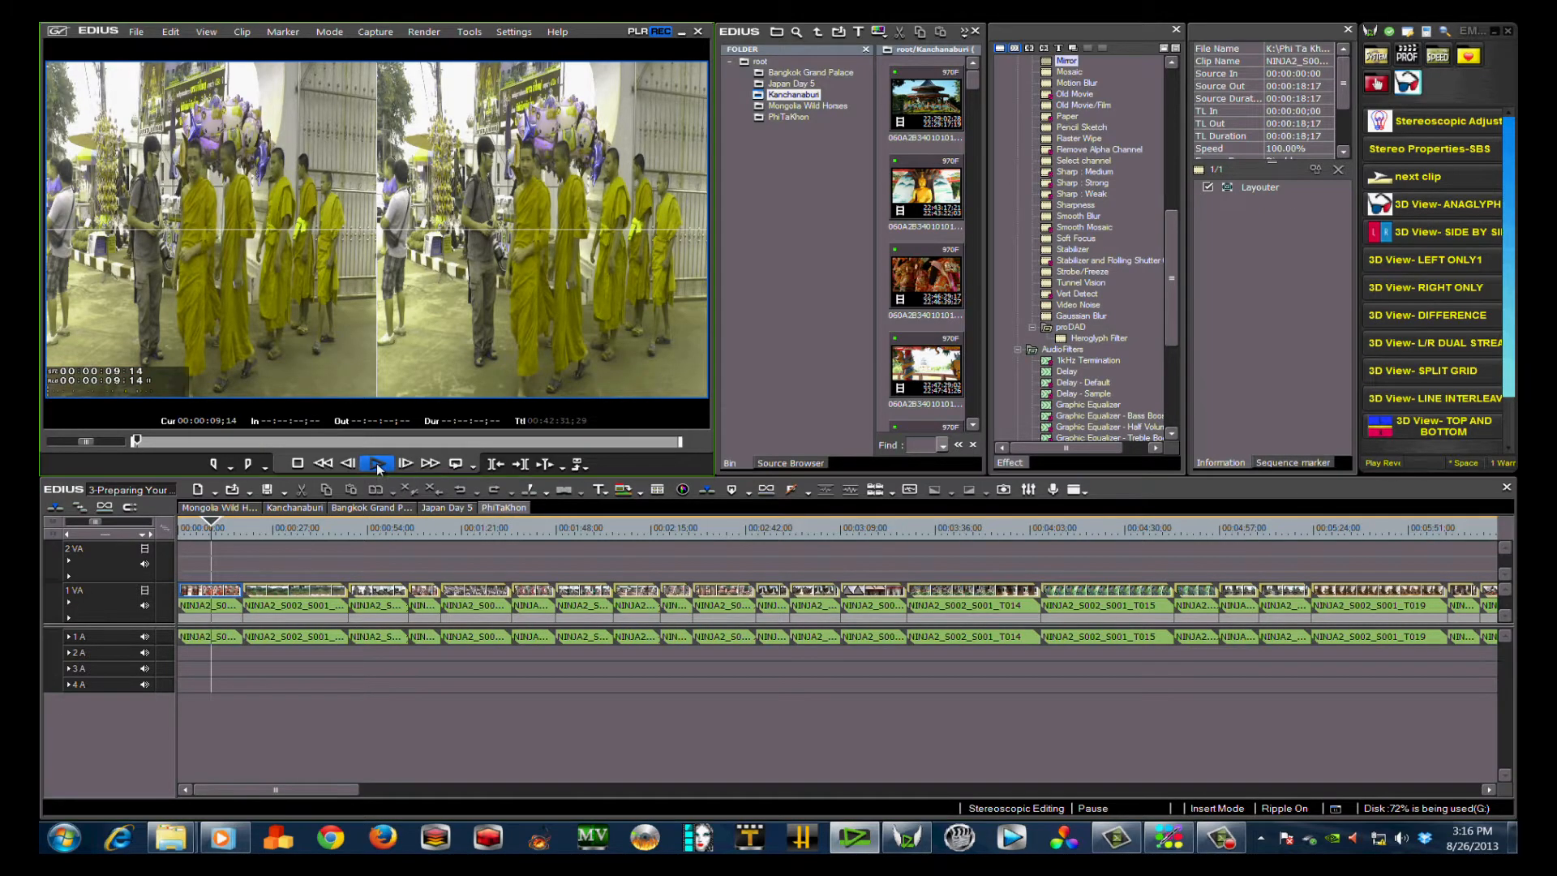
left_click(406, 463)
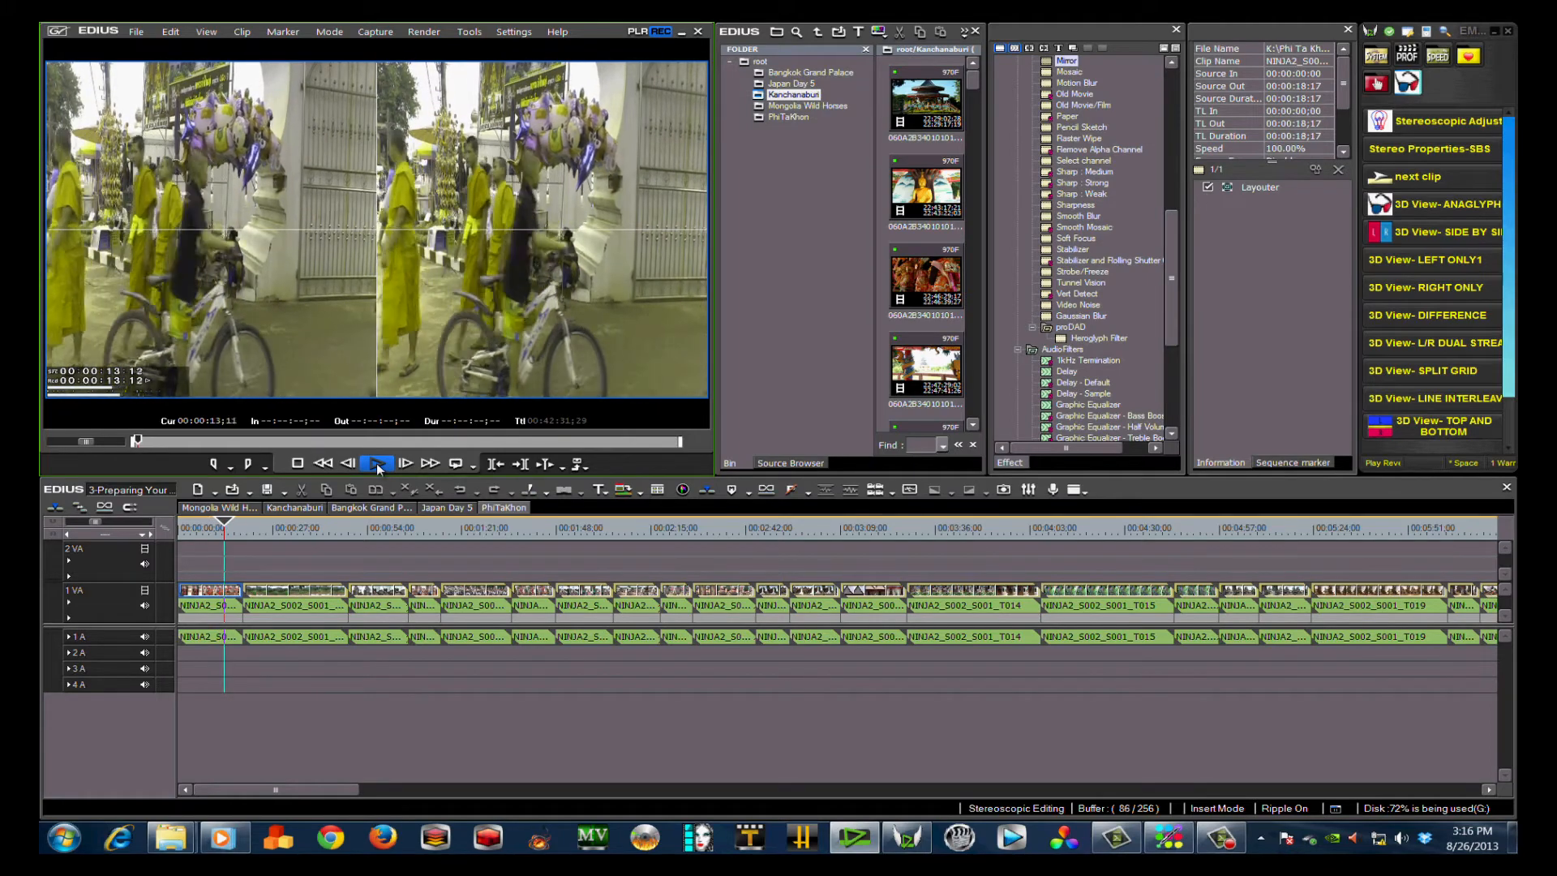
left_click(378, 463)
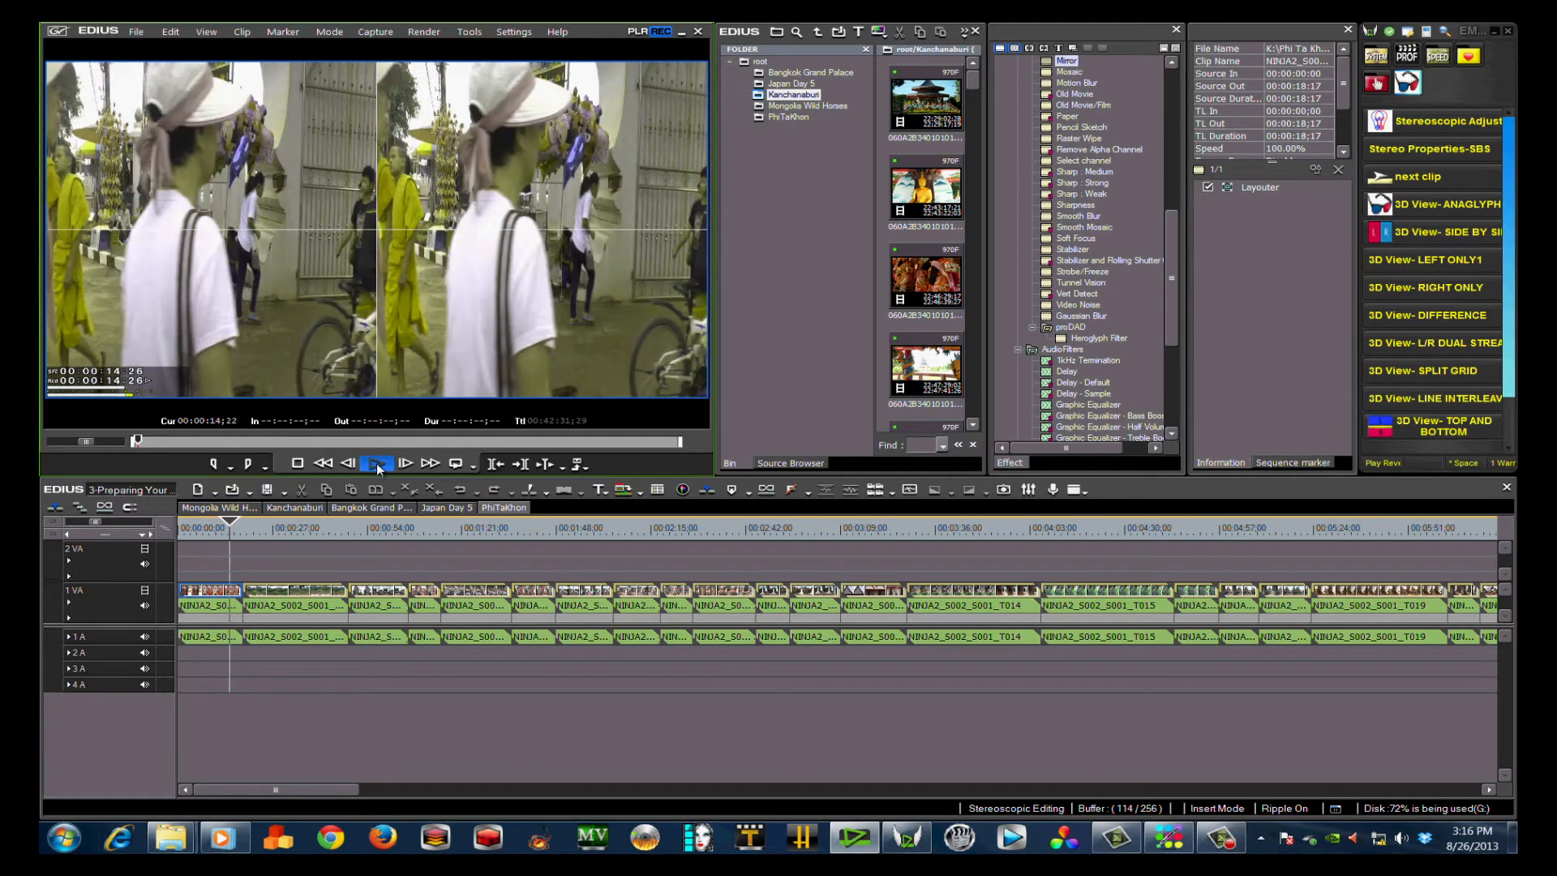
left_click(376, 462)
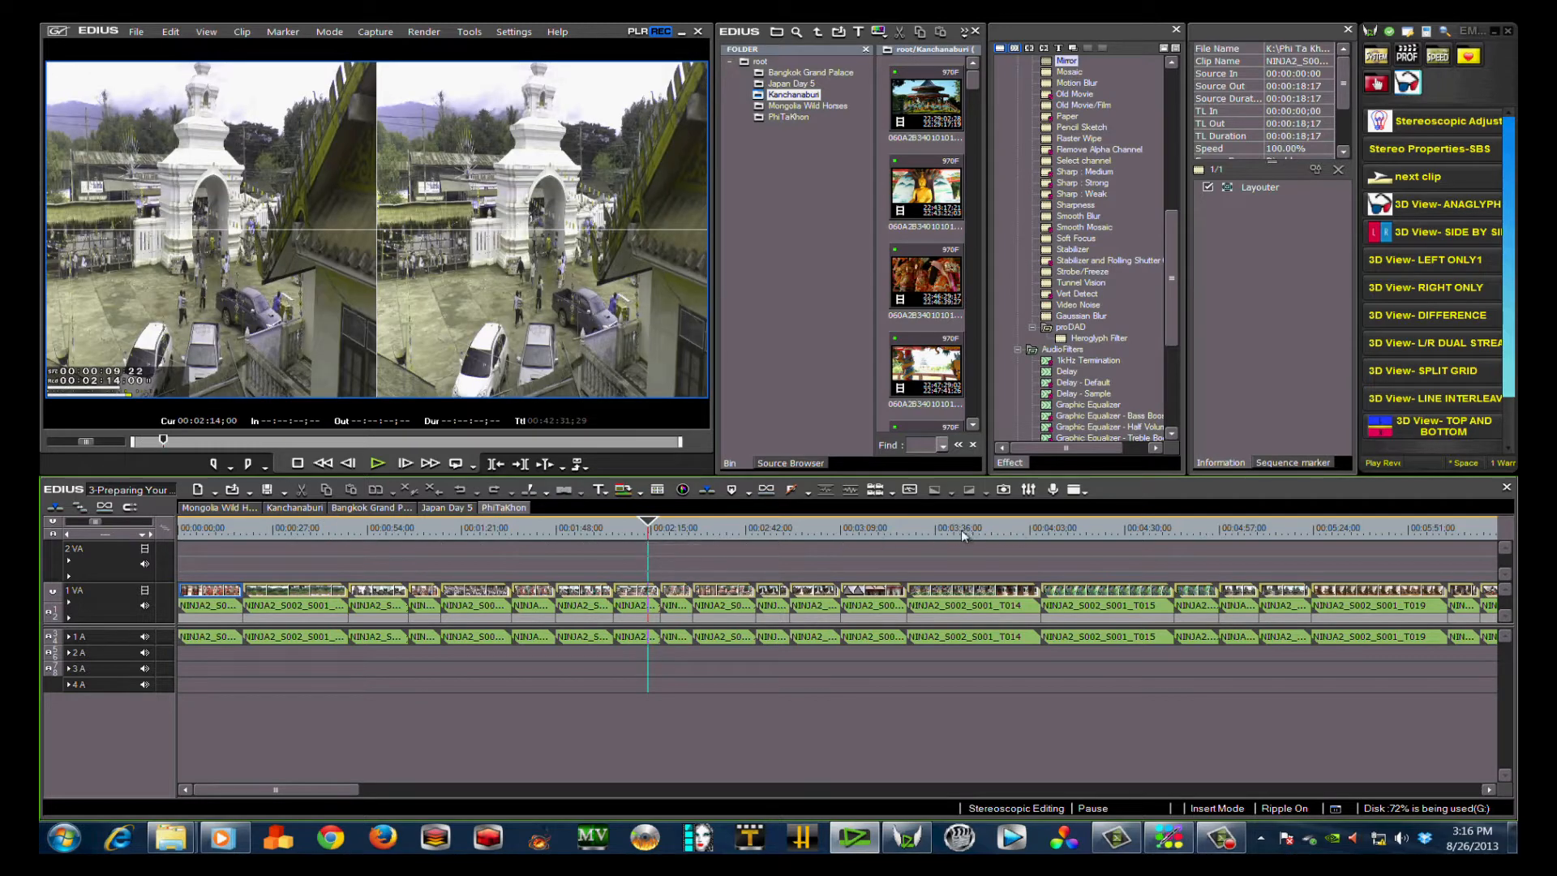
left_click(962, 527)
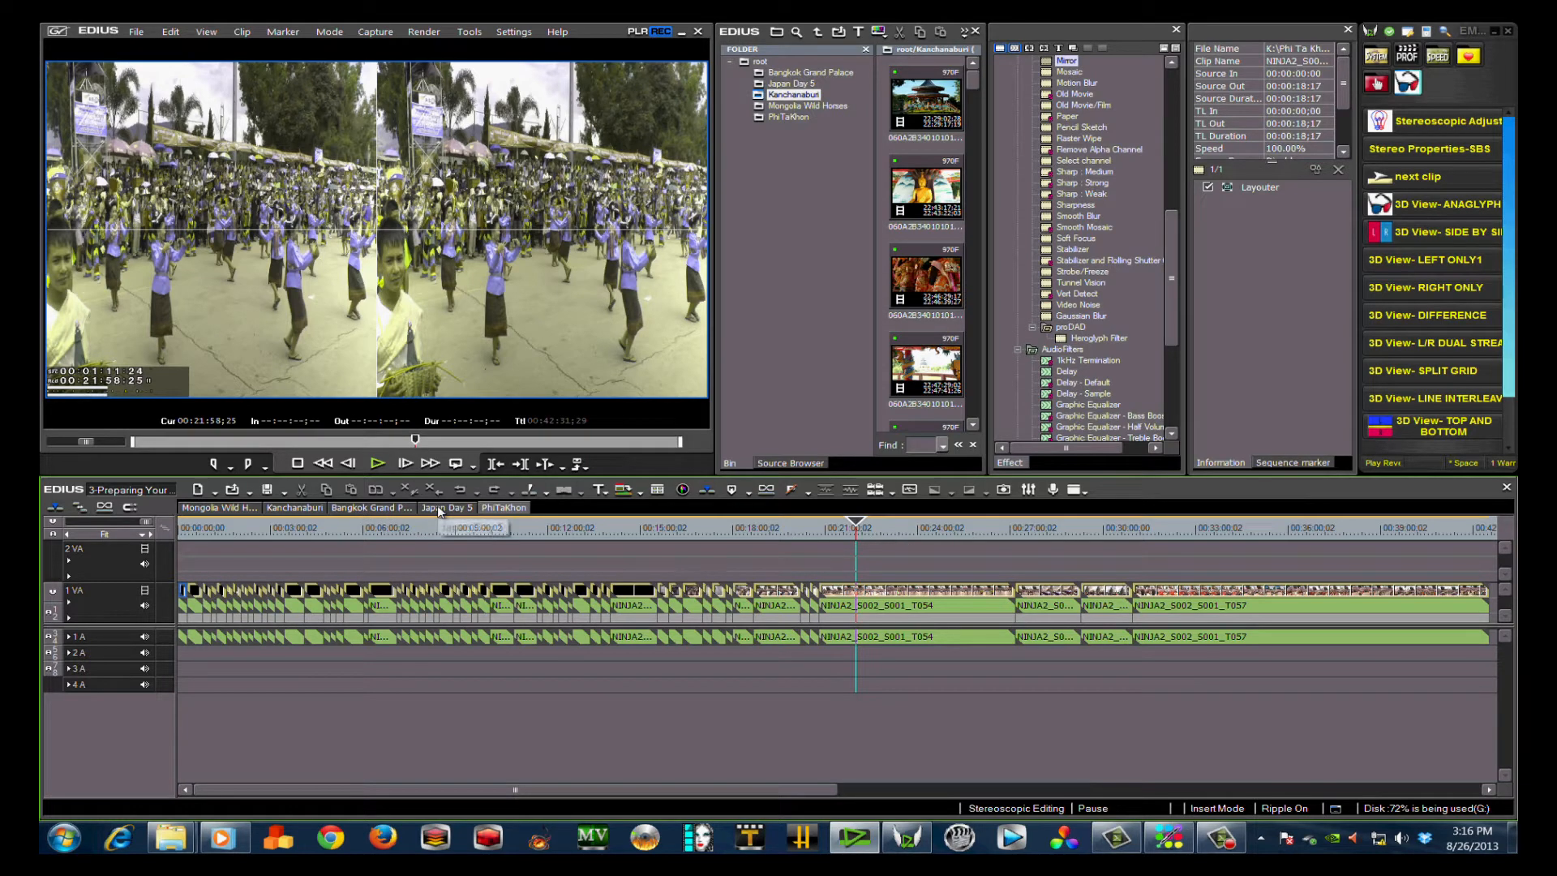
mouse_move(446, 507)
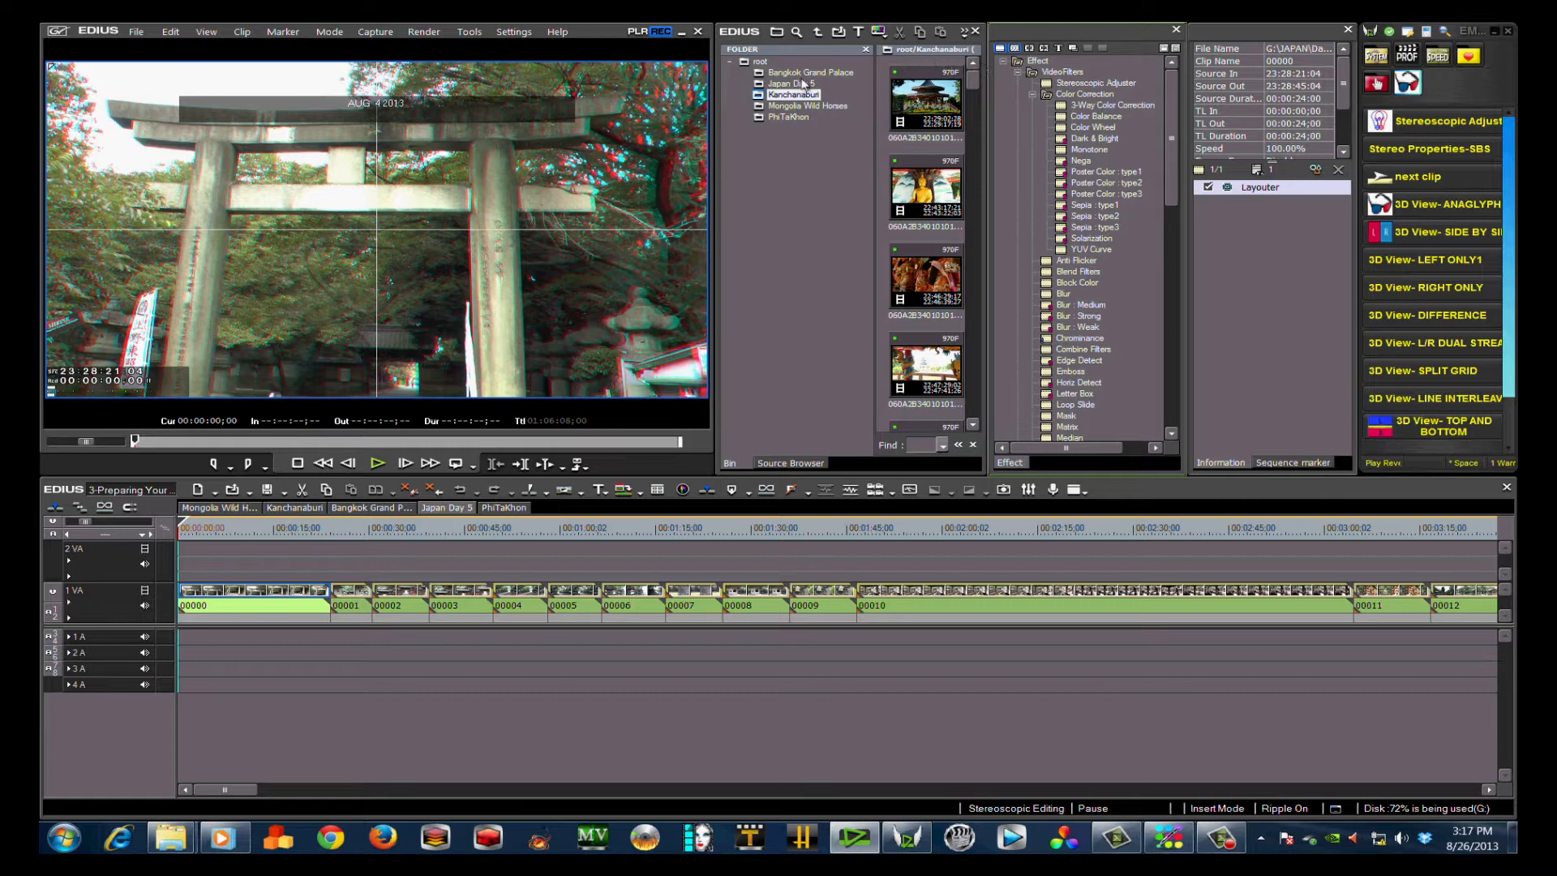
Apply the Stereoscopic Adjuster video filter to Japan Day 5's first clip.
left_click(790, 83)
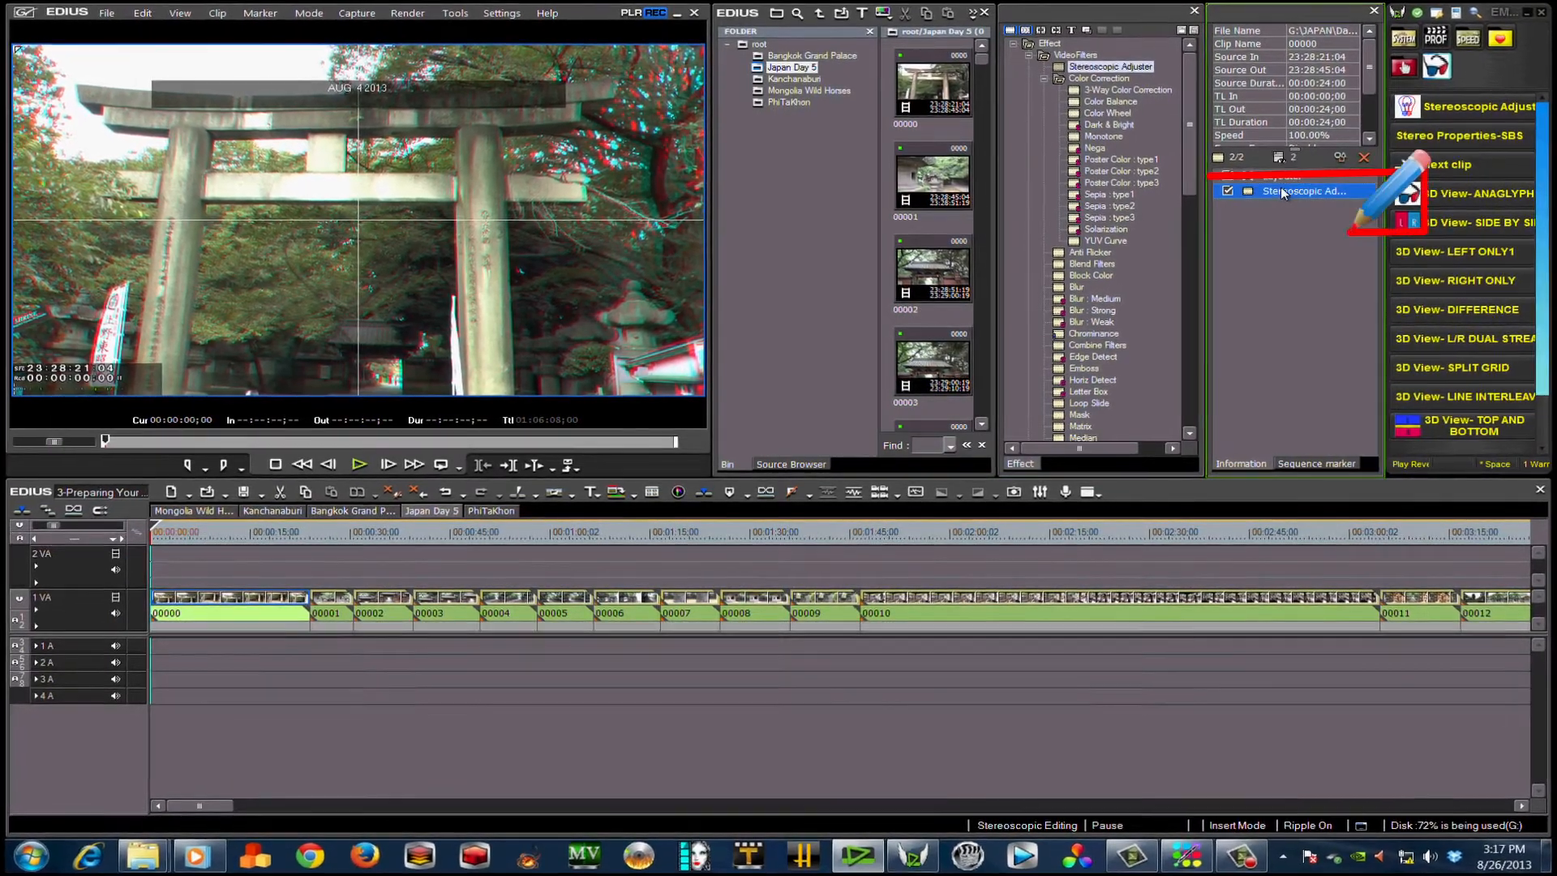
Rectify the first clip's left/right alignment automatically with Auto Trimming enabled.
double_click(1301, 191)
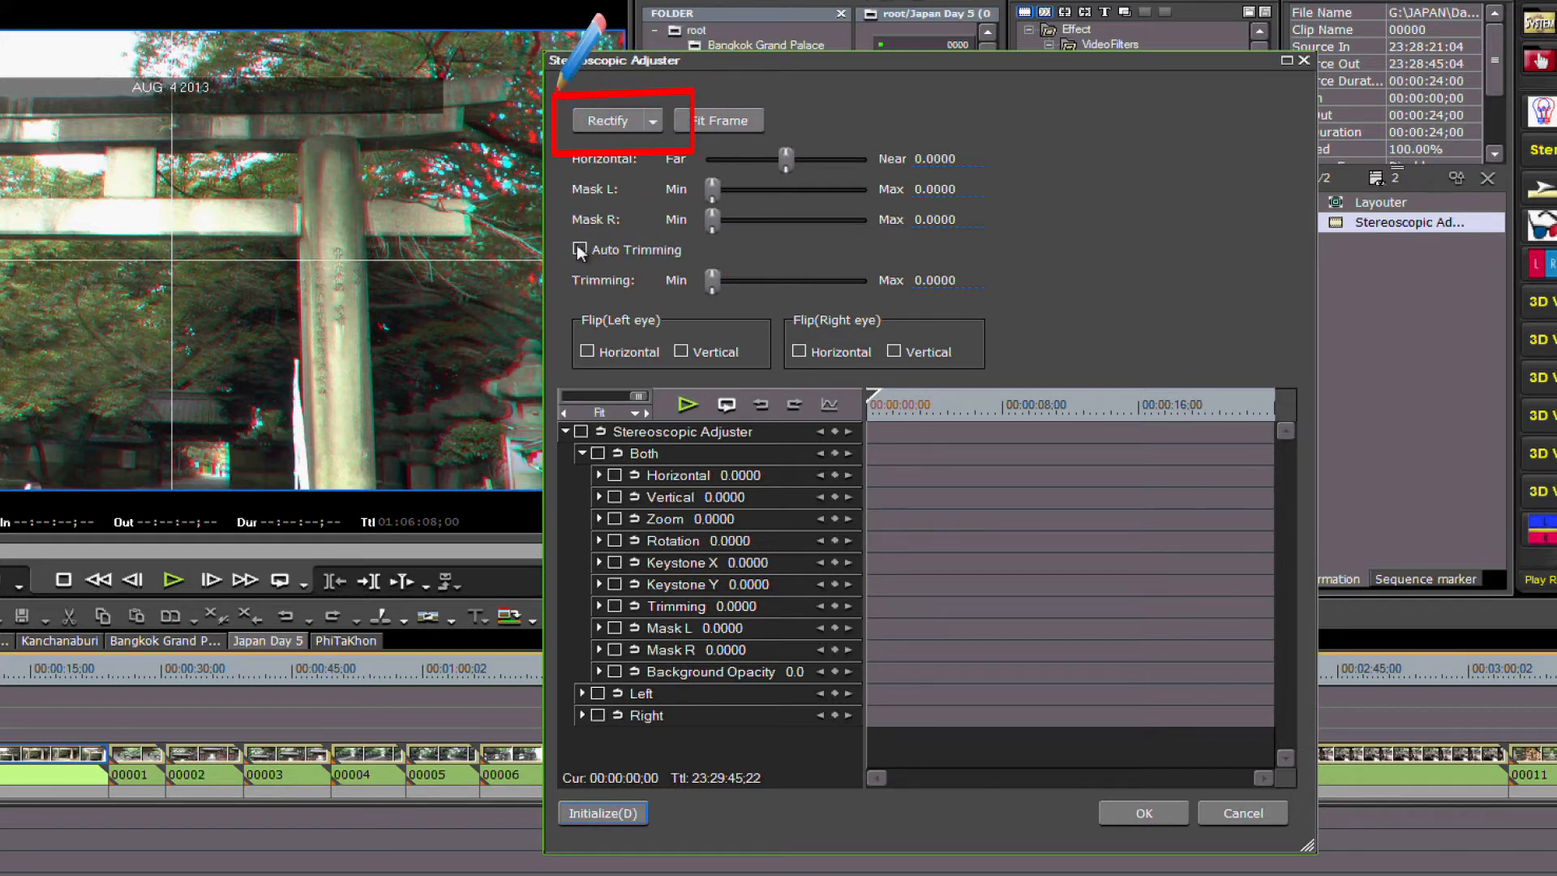
left_click(577, 250)
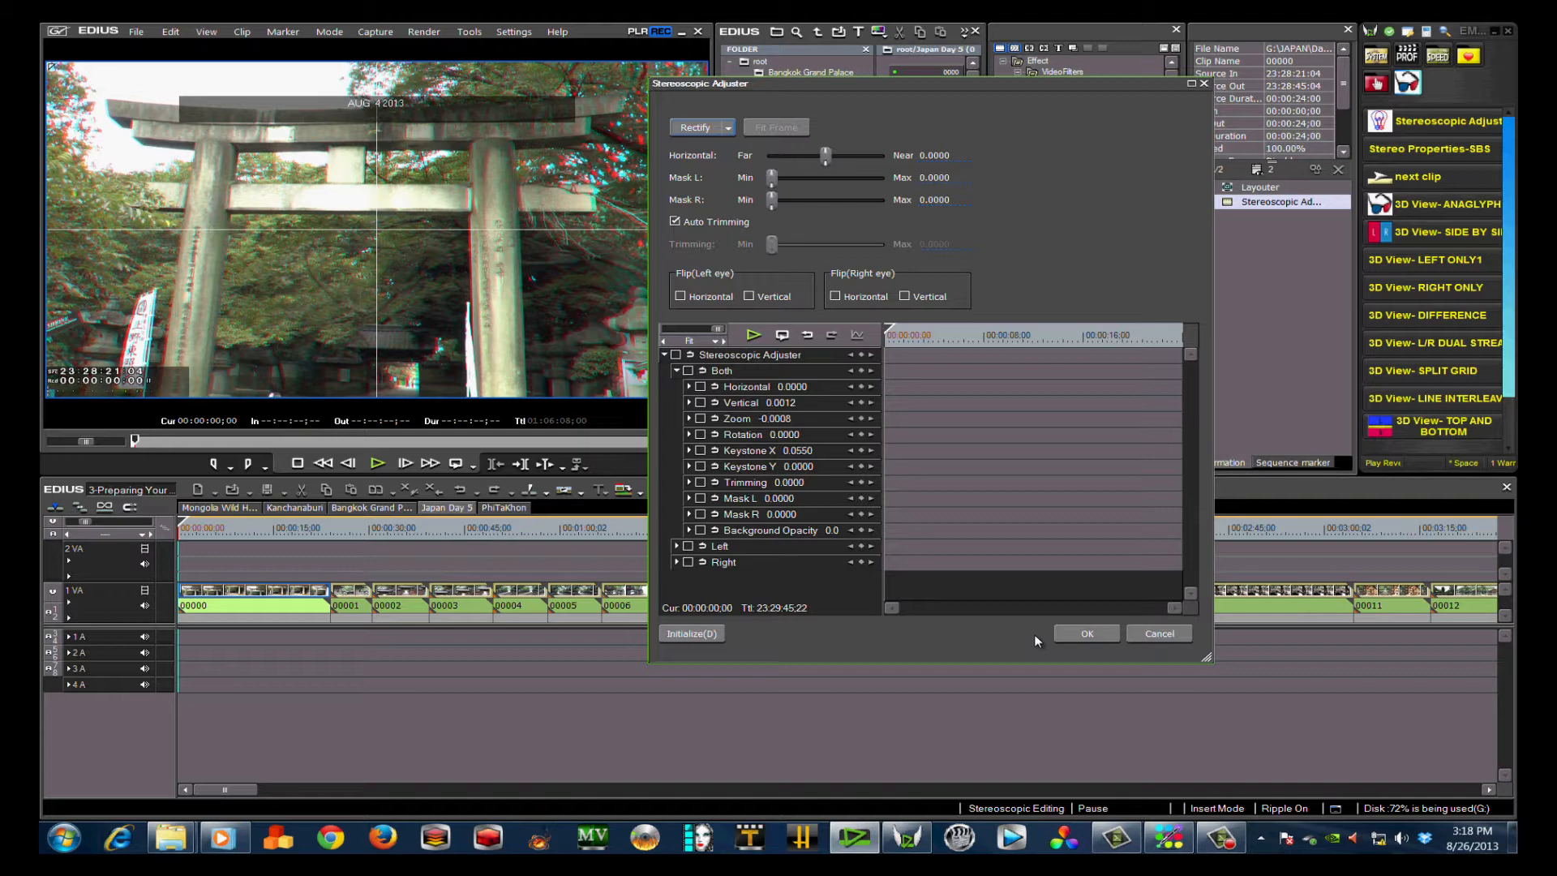
mouse_move(1084, 642)
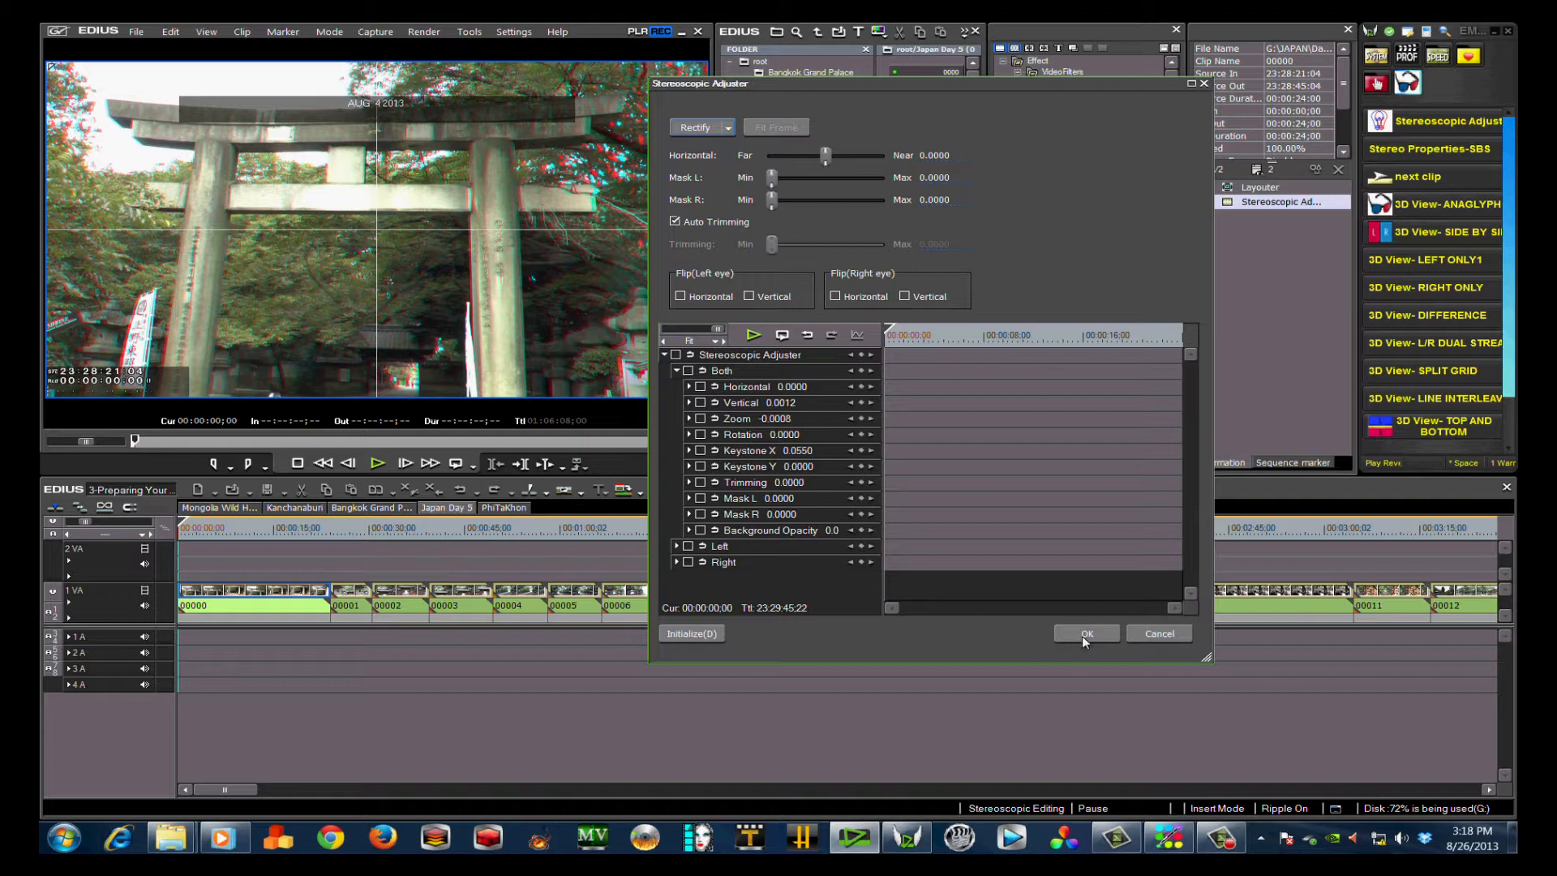
Confirm the settings, delete the clip's Stereoscopic Adjuster, and start the EMG adjuster macro.
left_click(1085, 634)
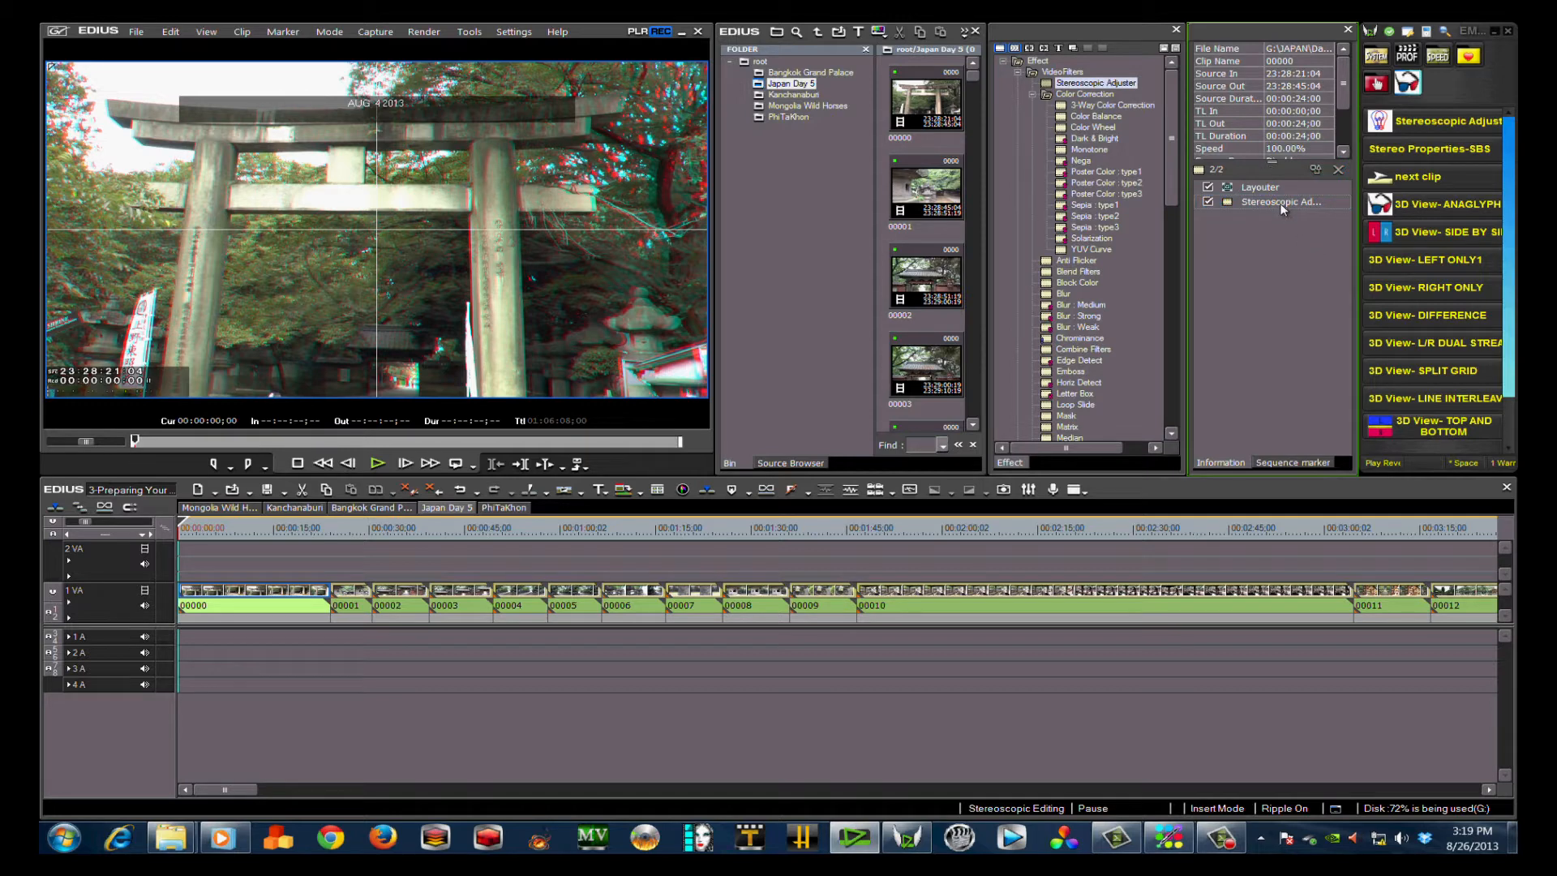
left_click(1282, 201)
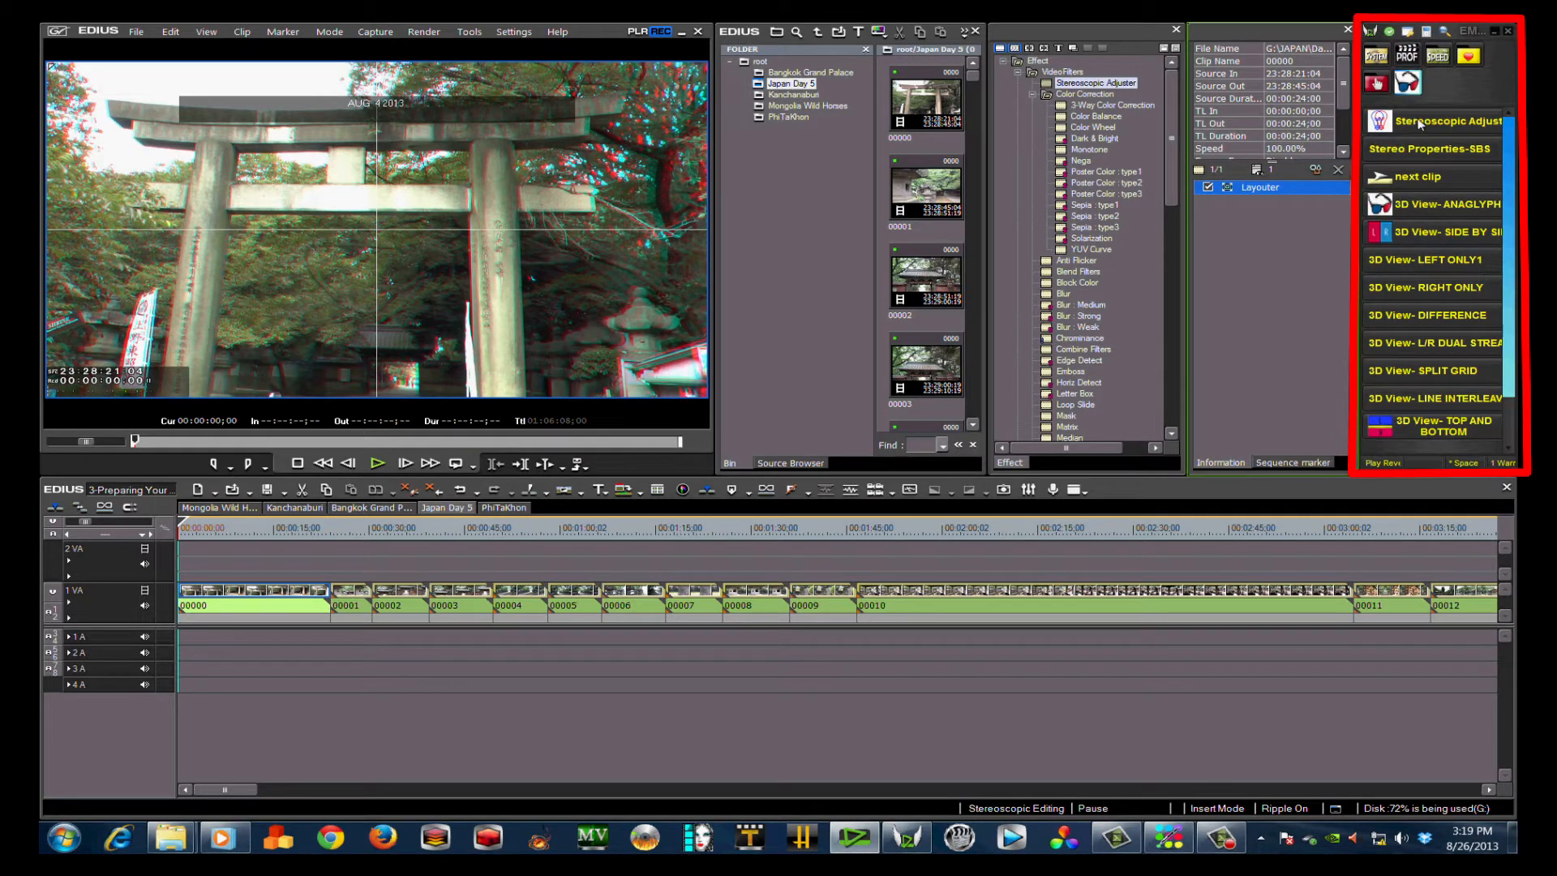
left_click(1408, 82)
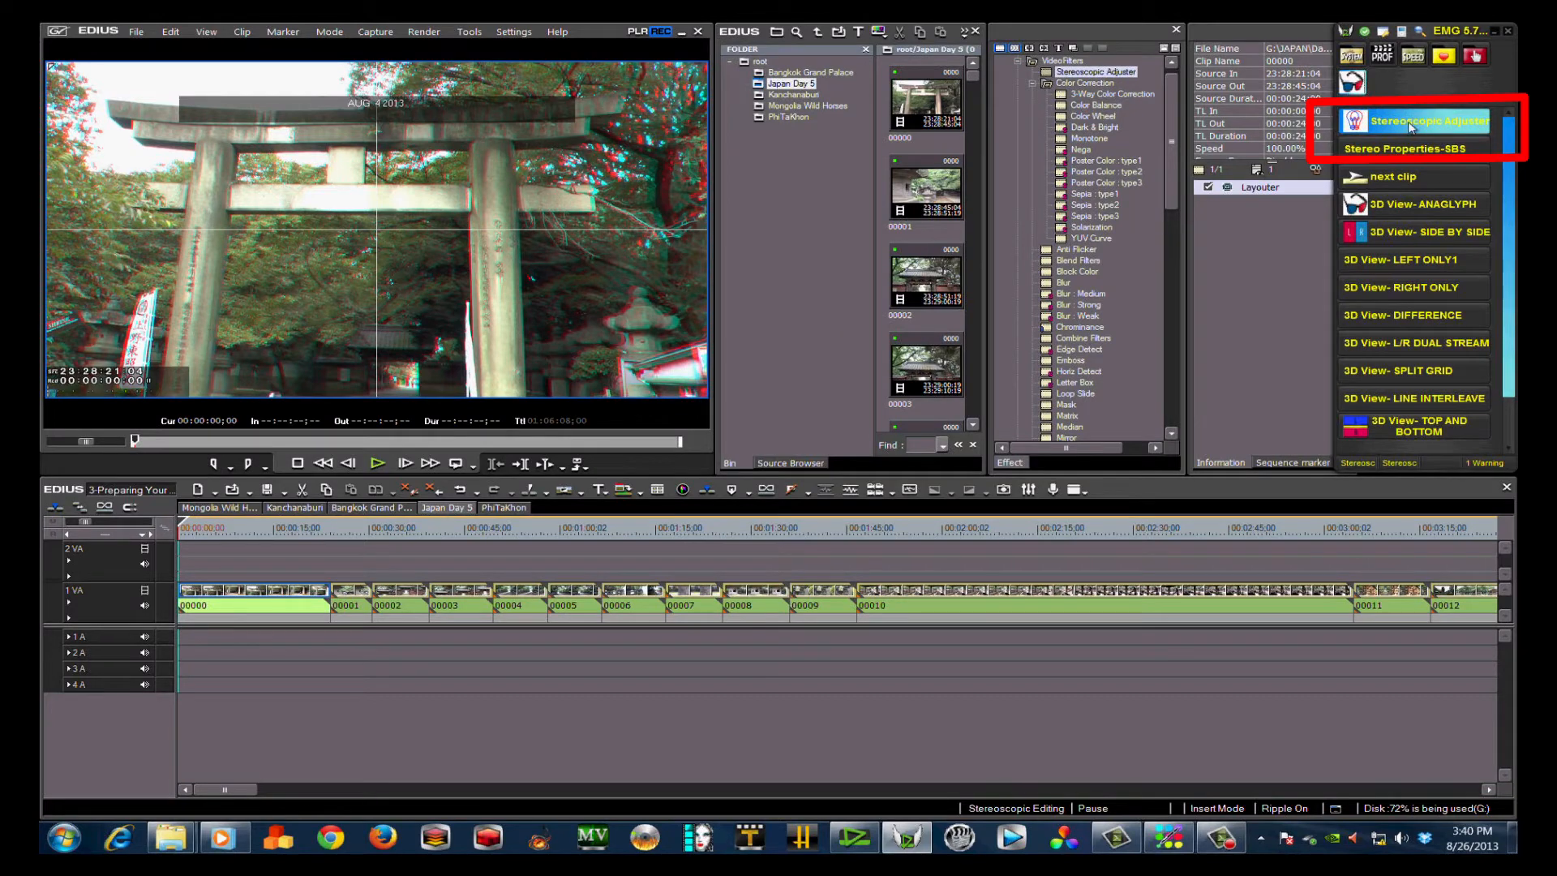
Add Stereoscopic Adjuster to the timeline as a macro step with Go to next clip, Cycle 100.
right_click(1092, 71)
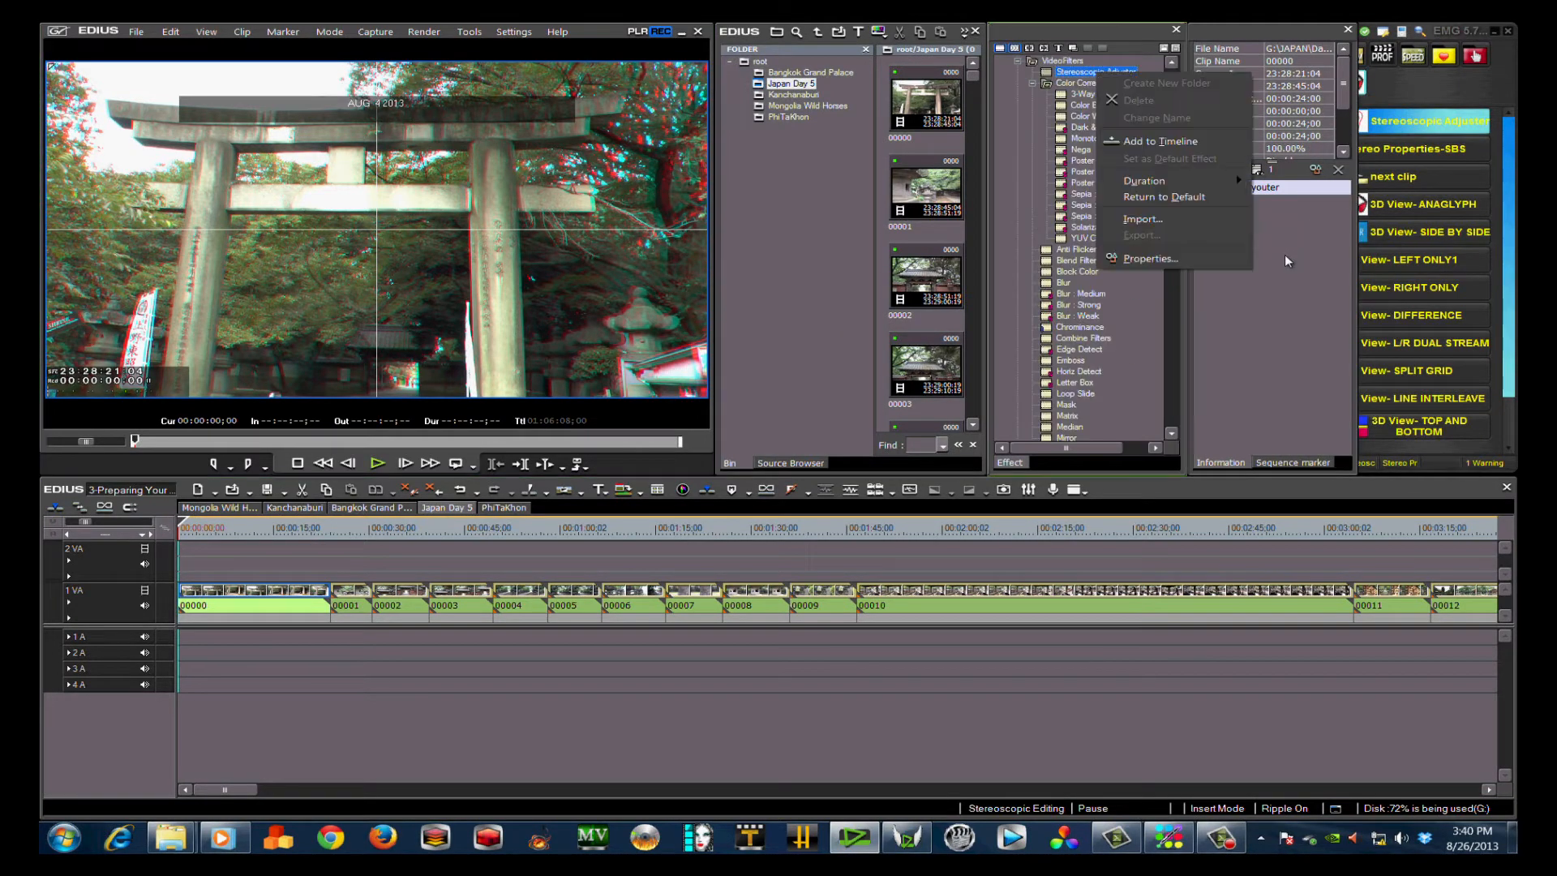
left_click(205, 31)
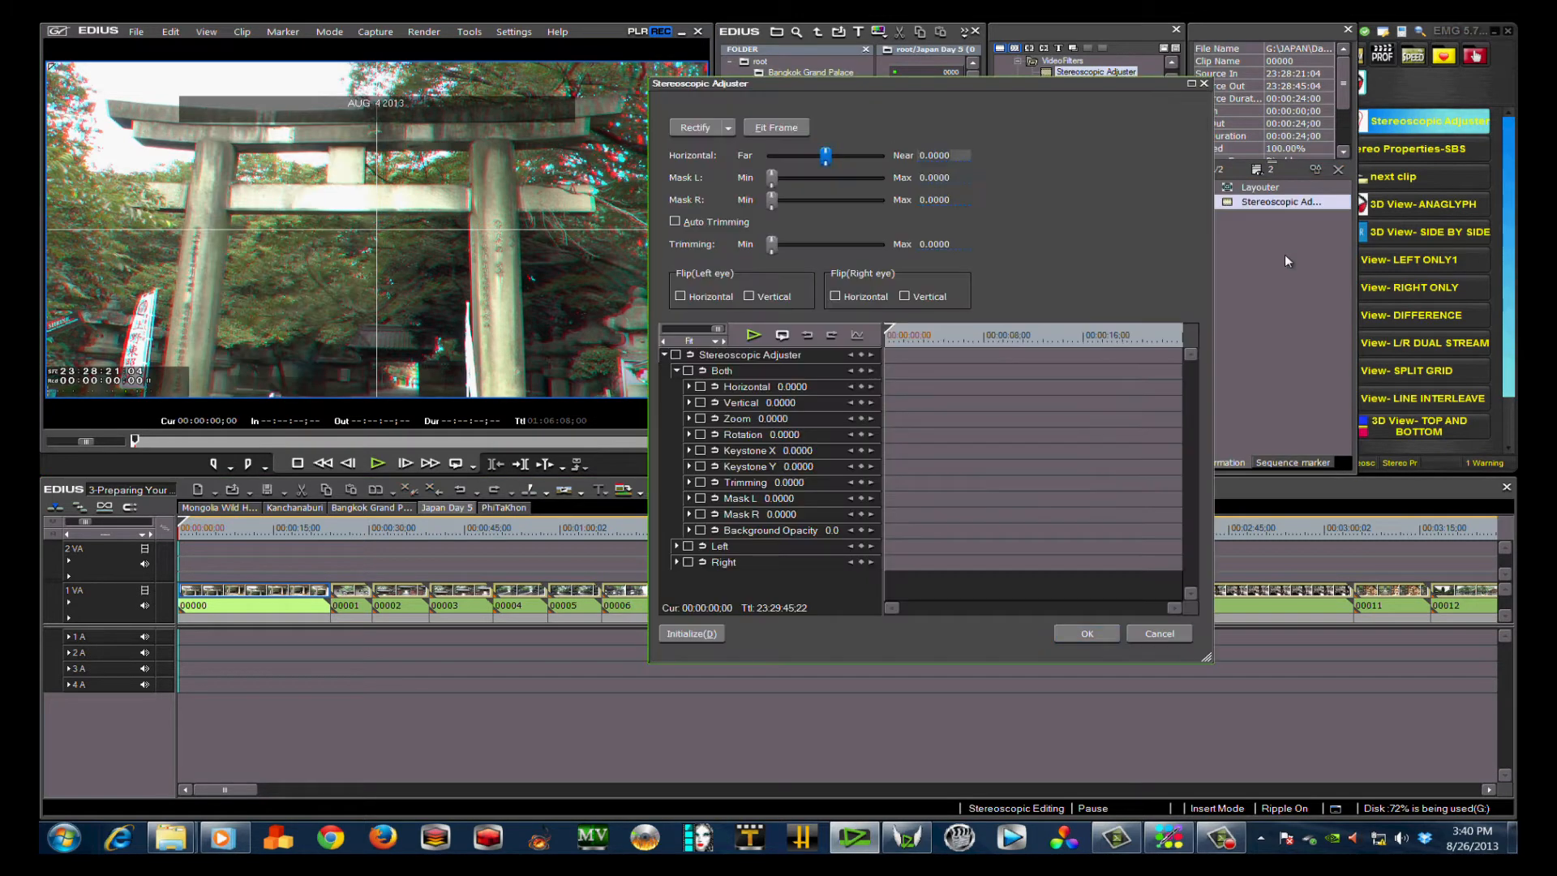
left_click(1086, 634)
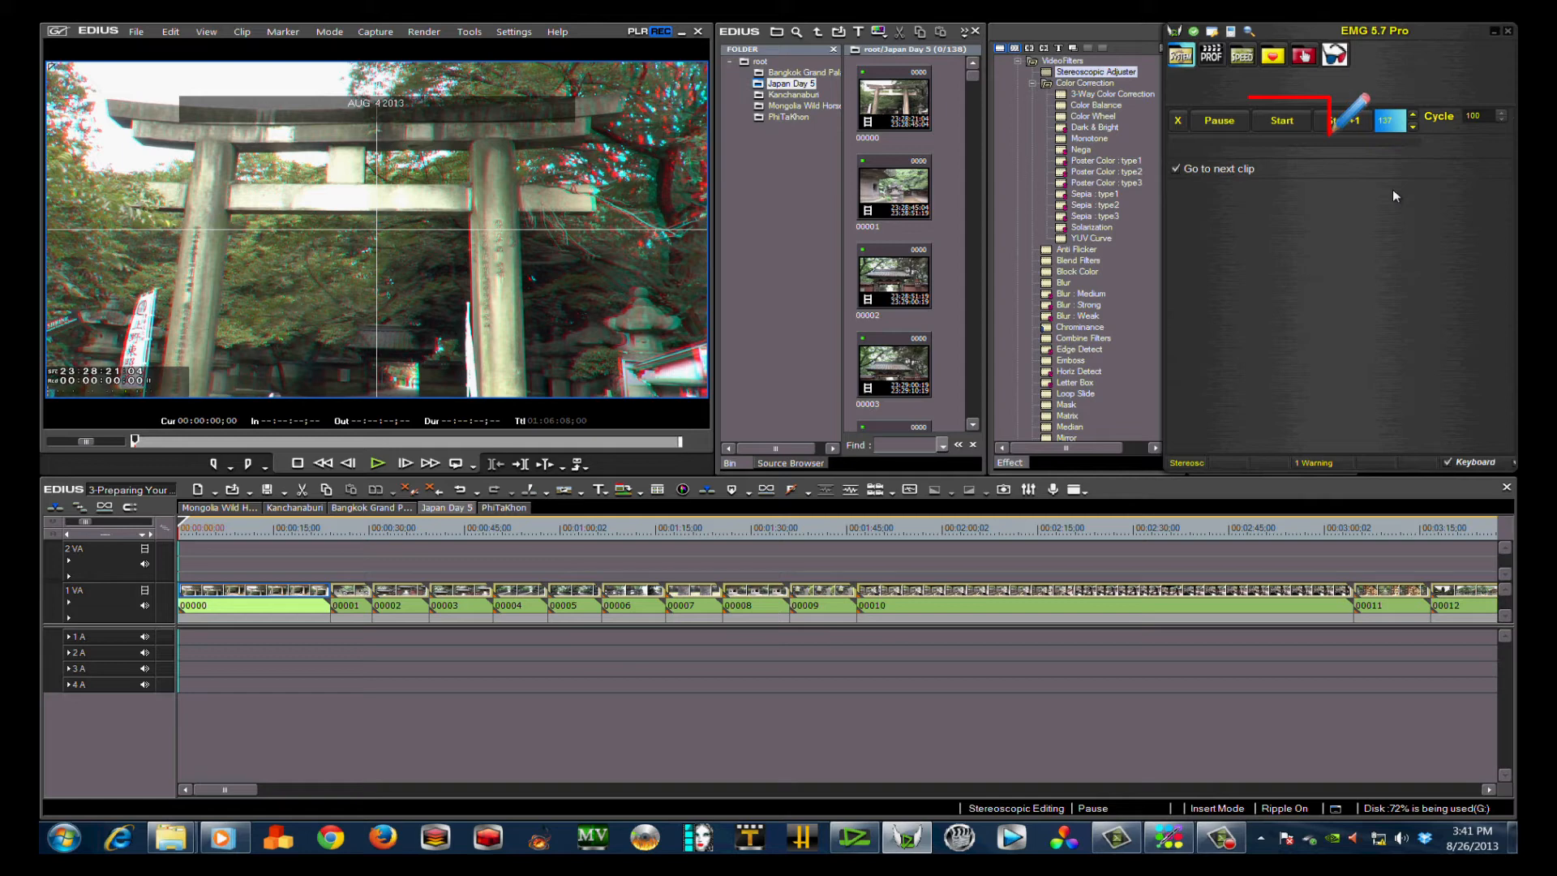
Run the macro across the Japan Day 5 clips, then switch to the PhiTaKhon sequence.
left_click(350, 590)
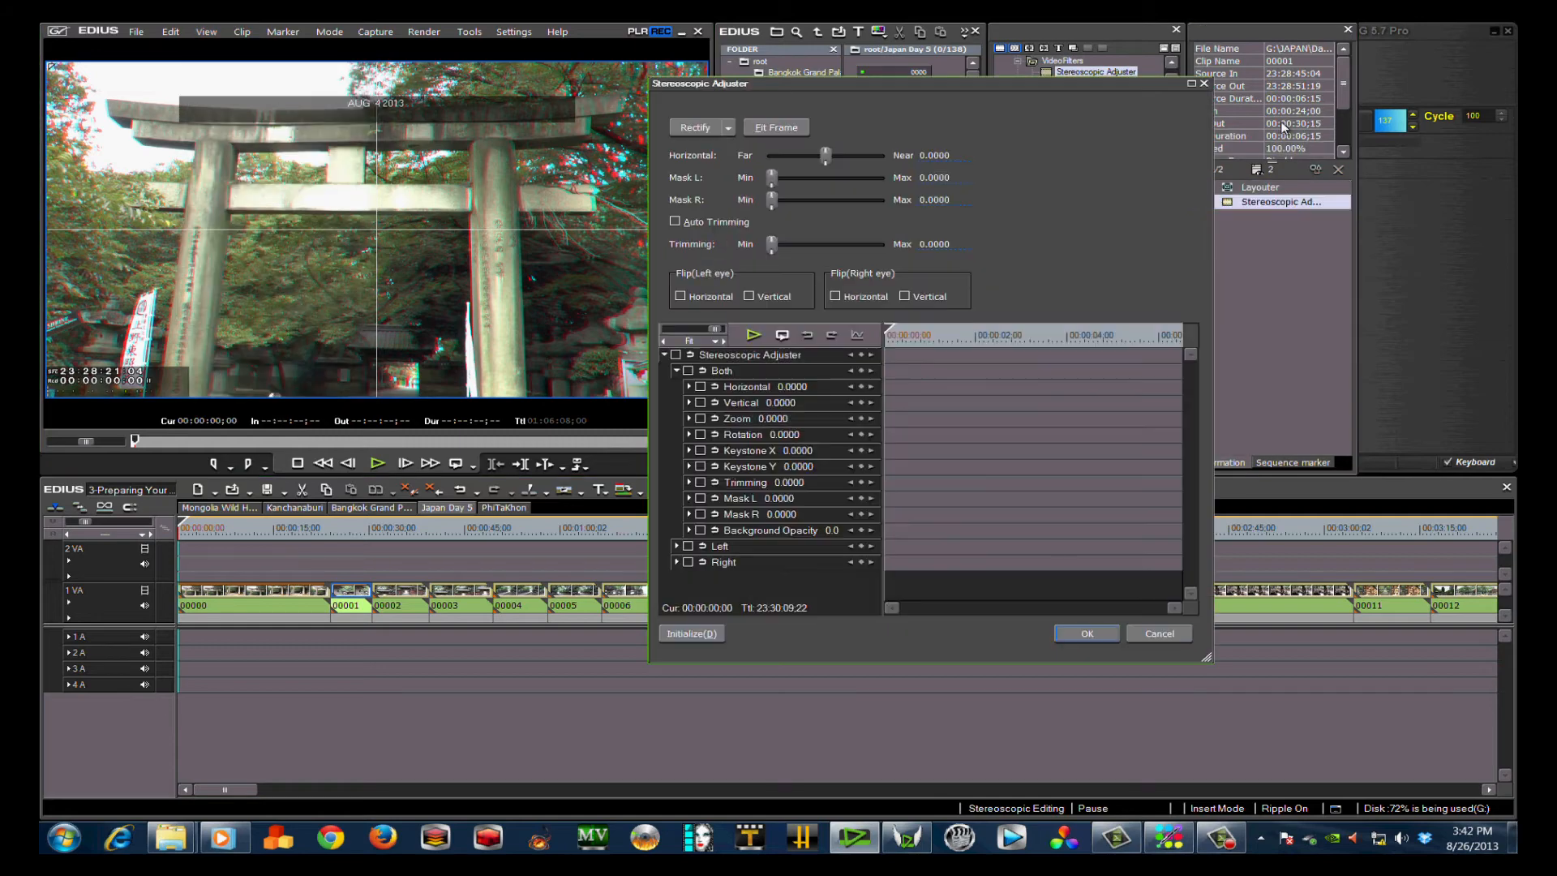
left_click(675, 222)
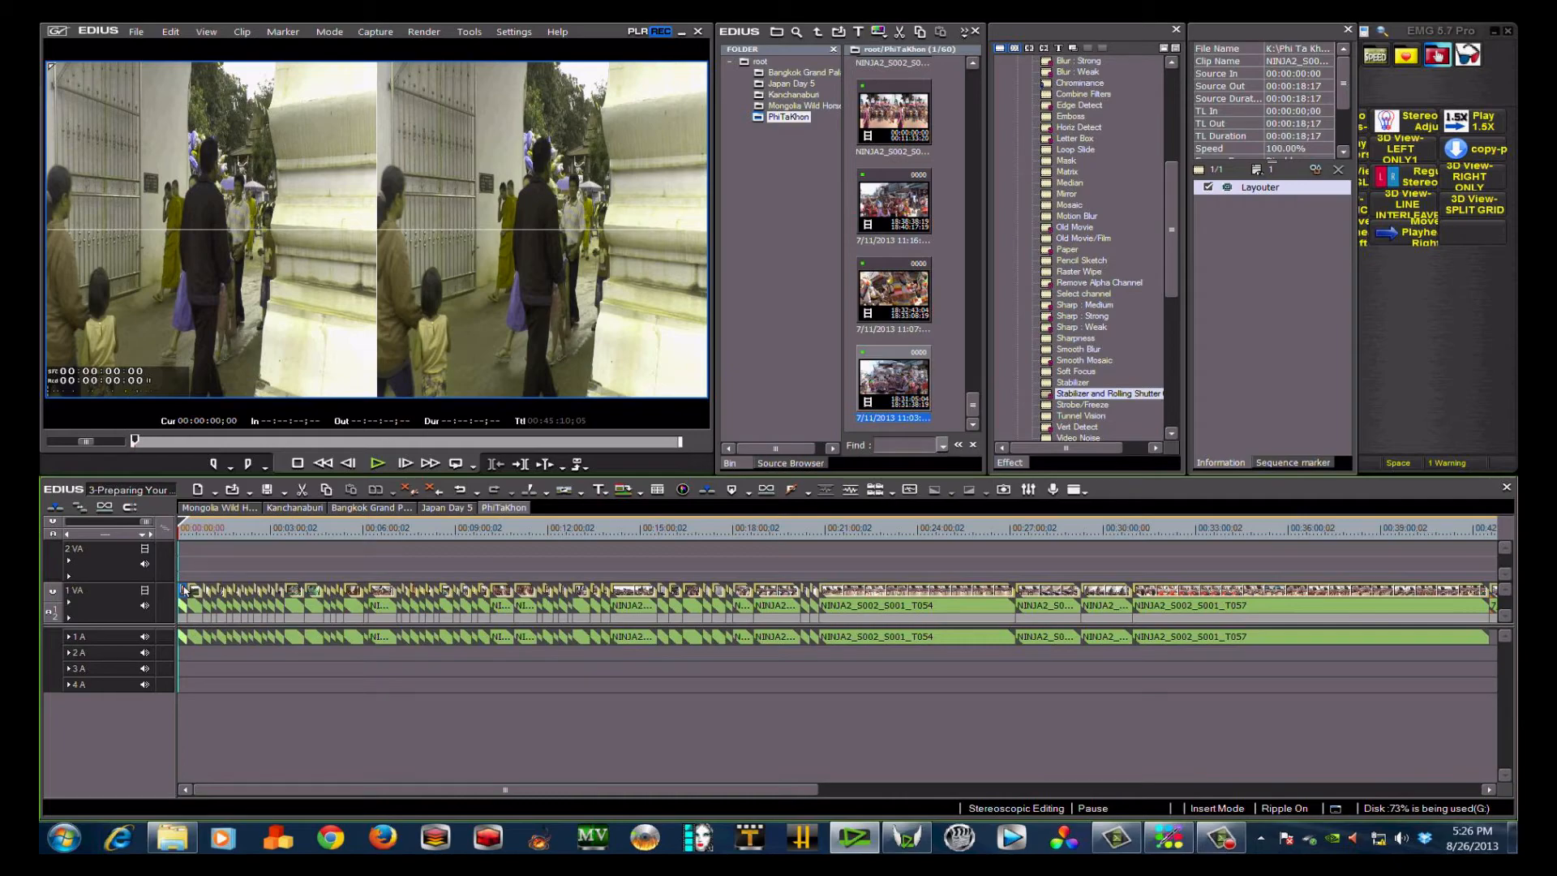
In the Ninja clip's Stereoscopic info, mark Use as Stereoscopic clip with Side by Side division.
right_click(184, 590)
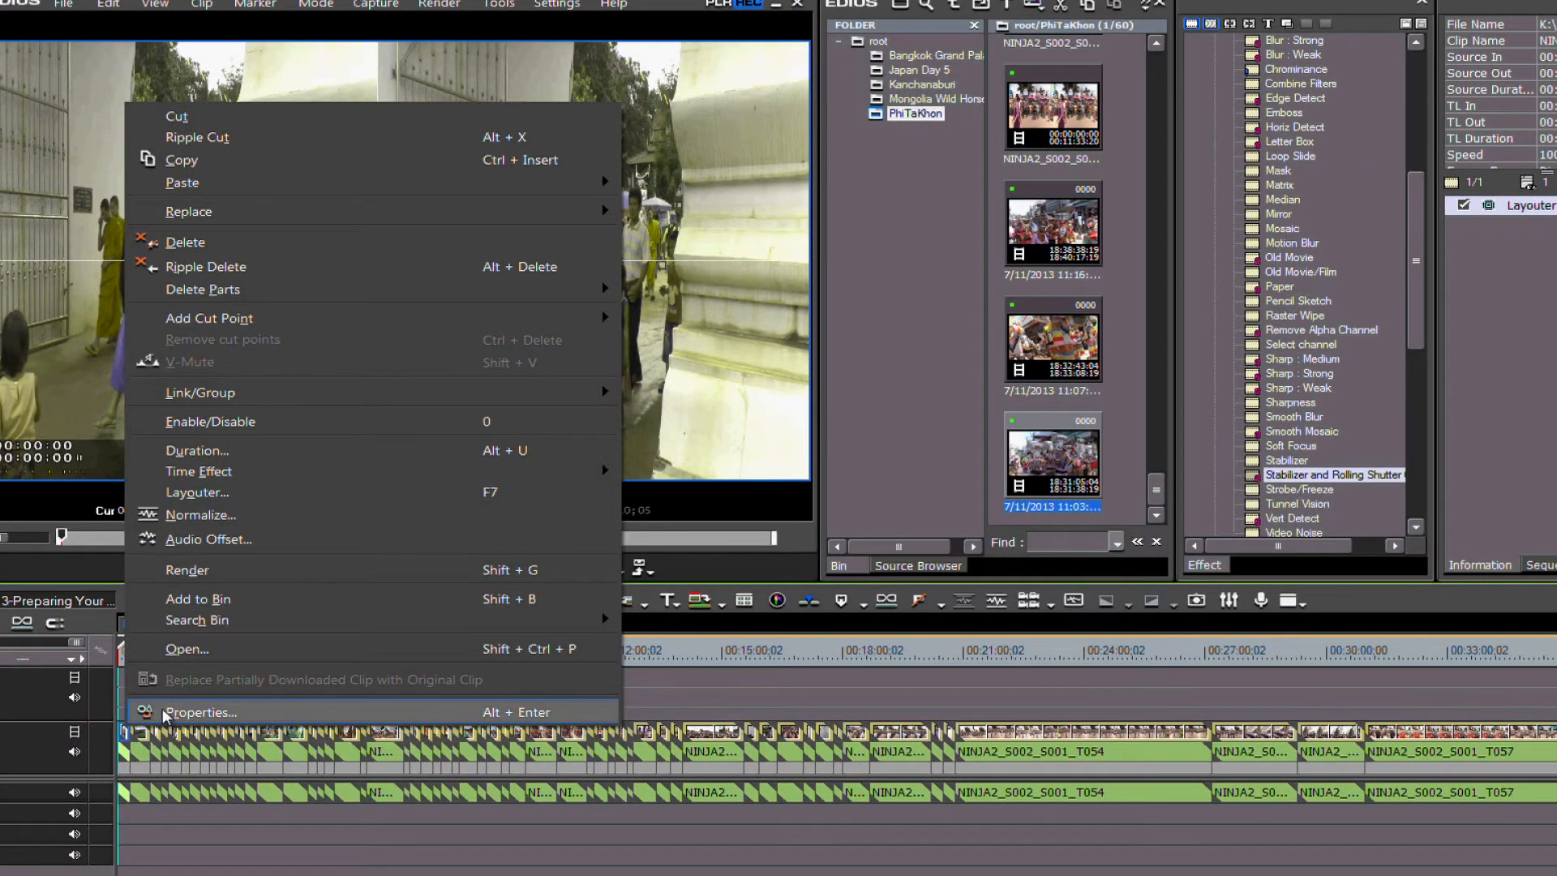
left_click(200, 712)
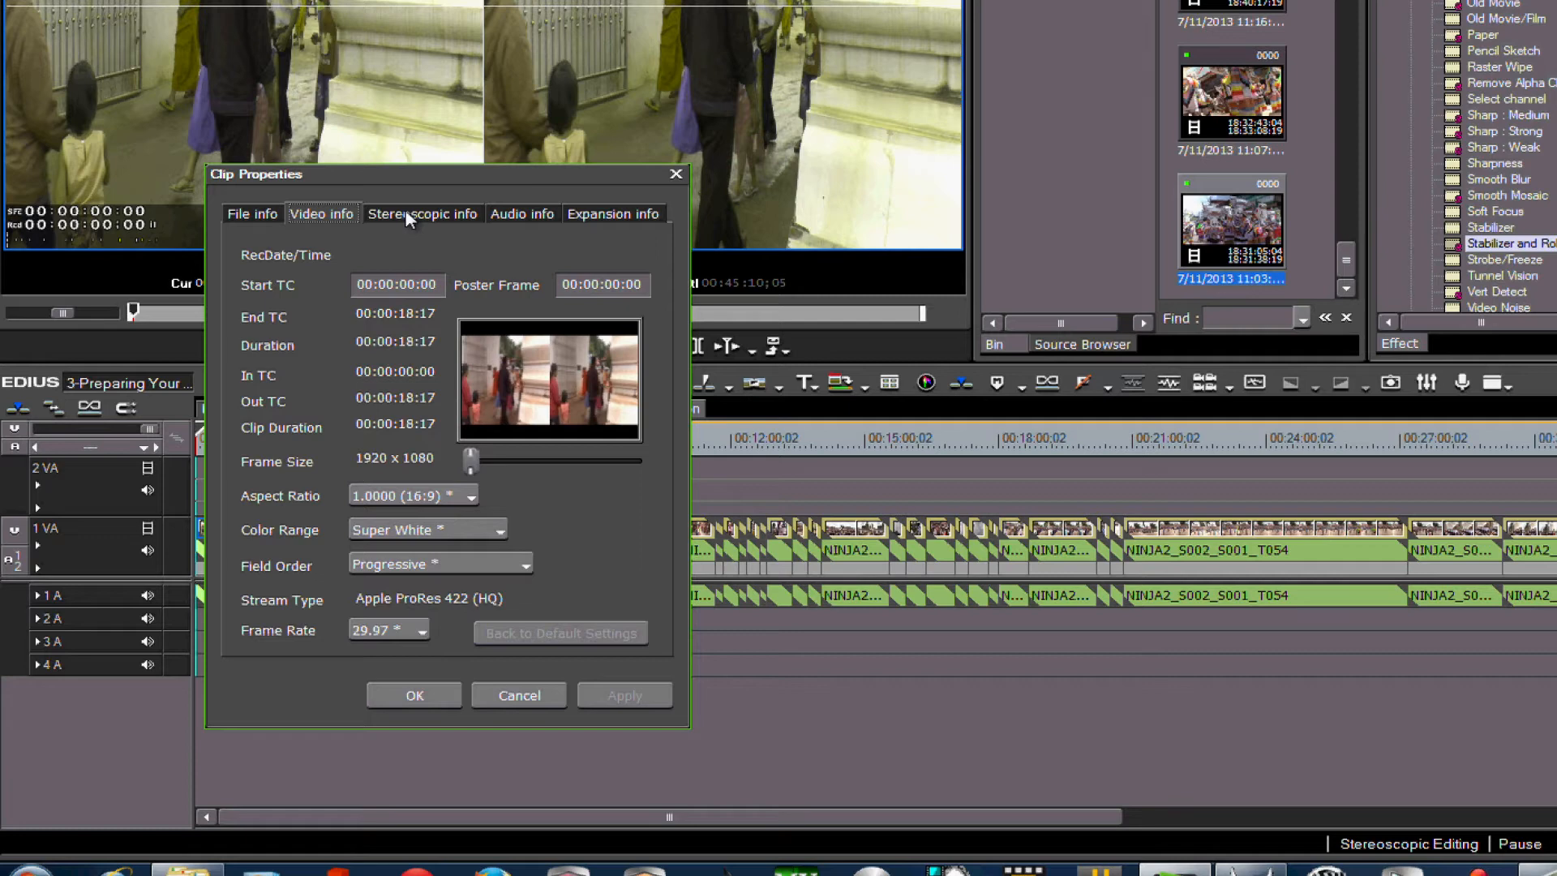
left_click(422, 214)
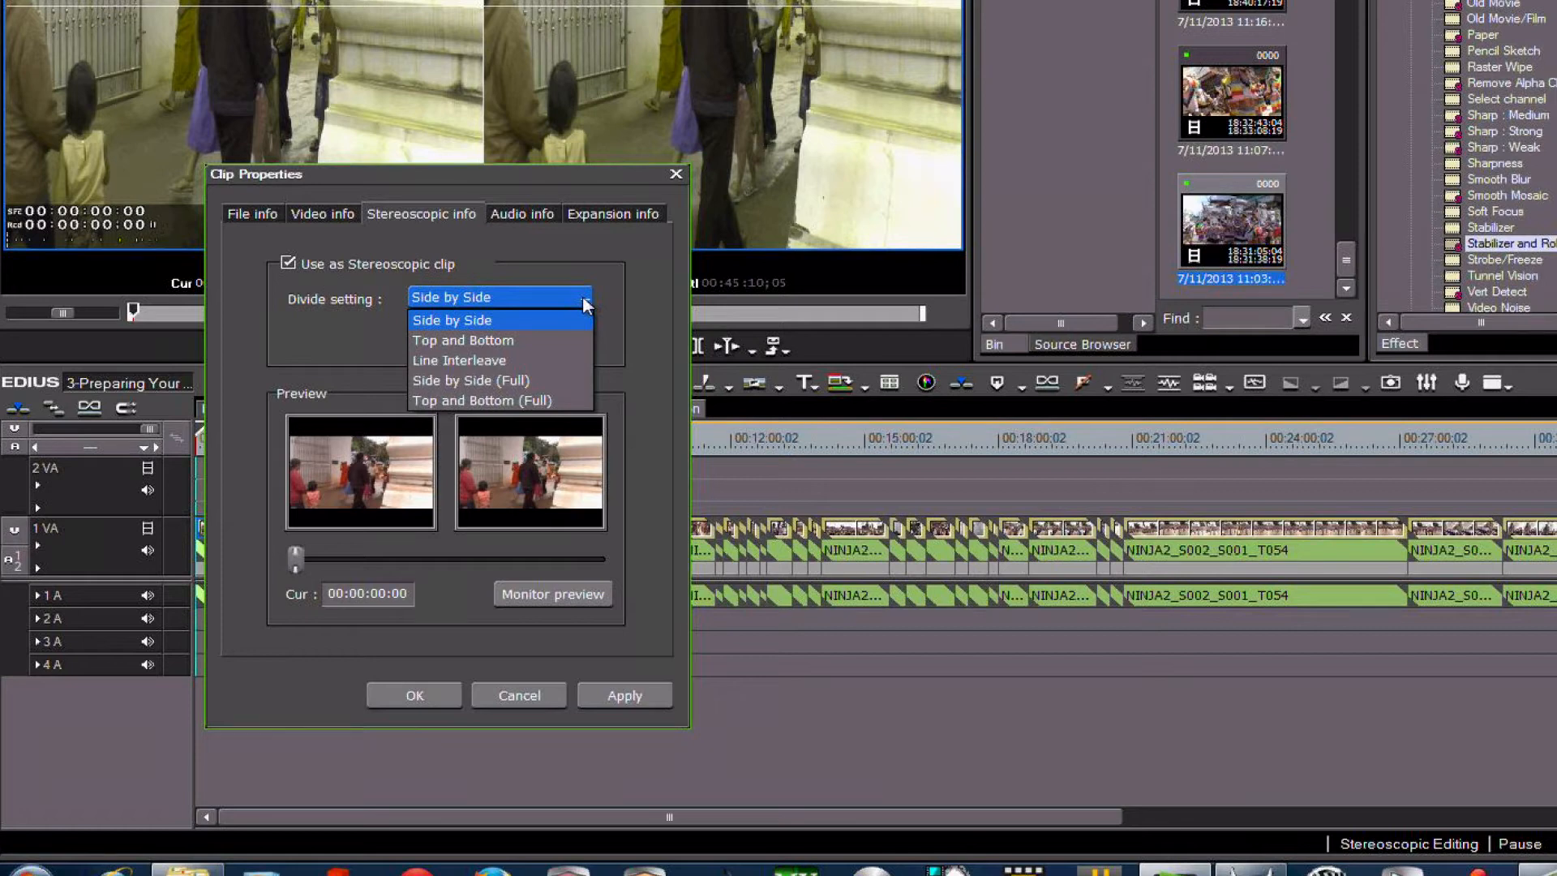
mouse_move(556, 320)
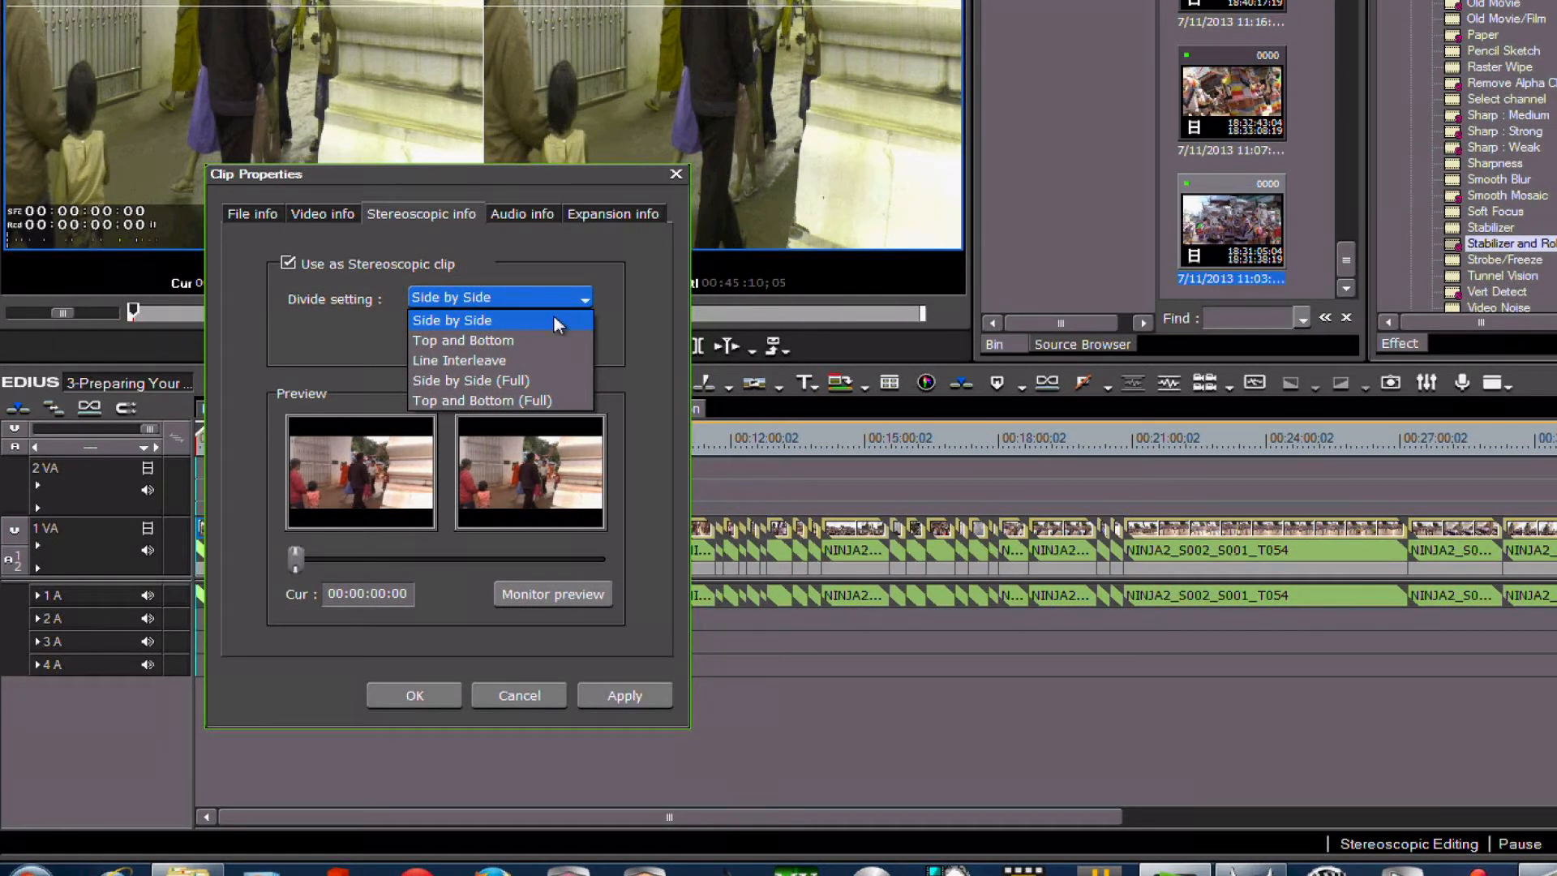
left_click(451, 320)
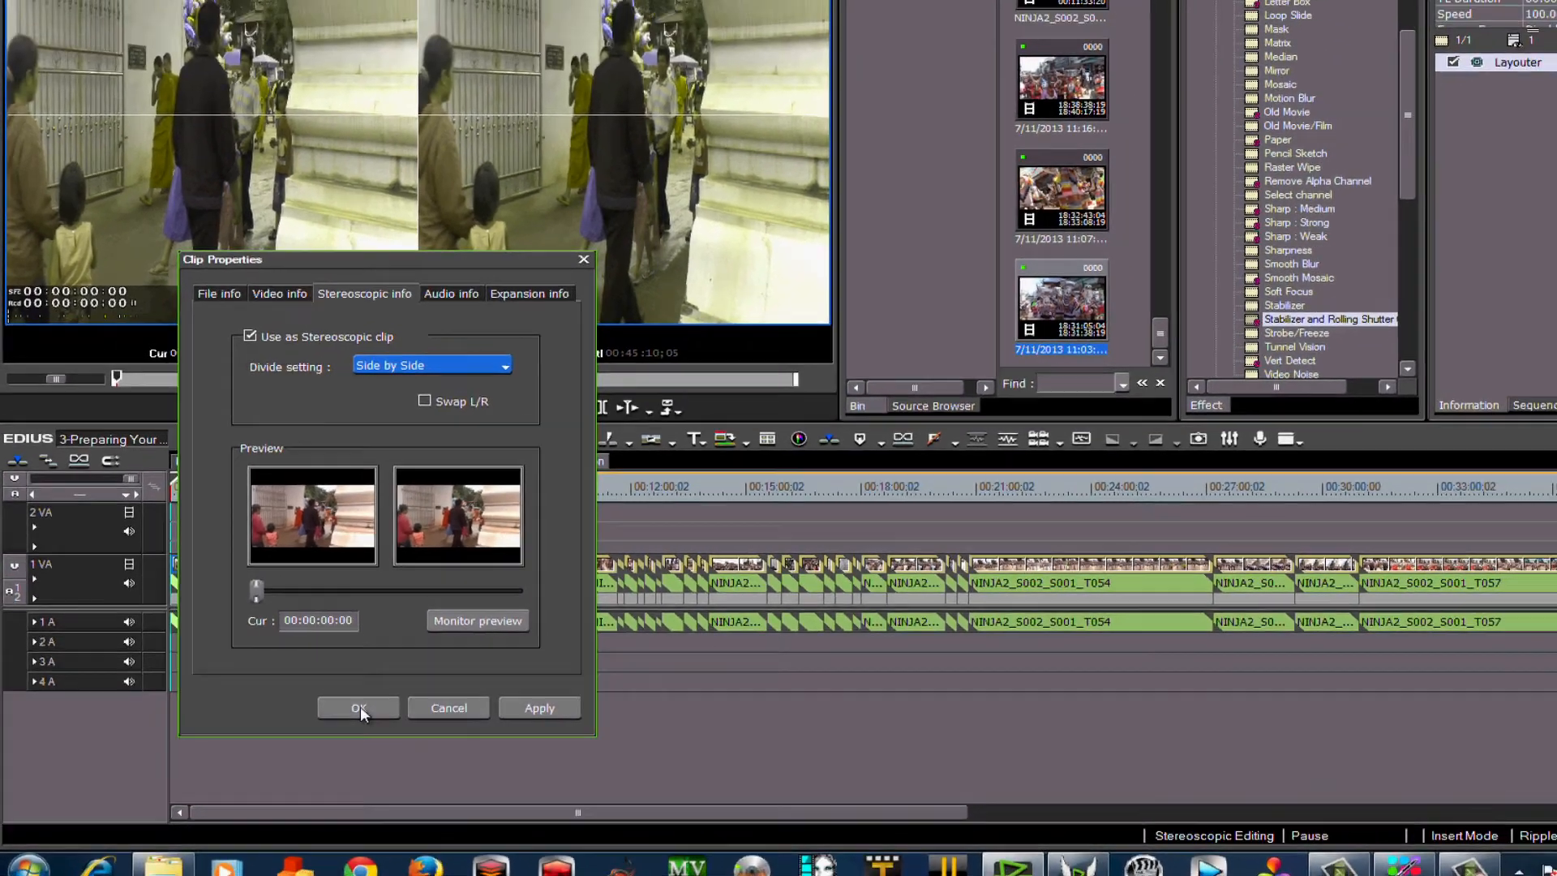
Confirm the side-by-side setting and run the Stereo Properties-SBS macro for anaglyph preview.
left_click(357, 707)
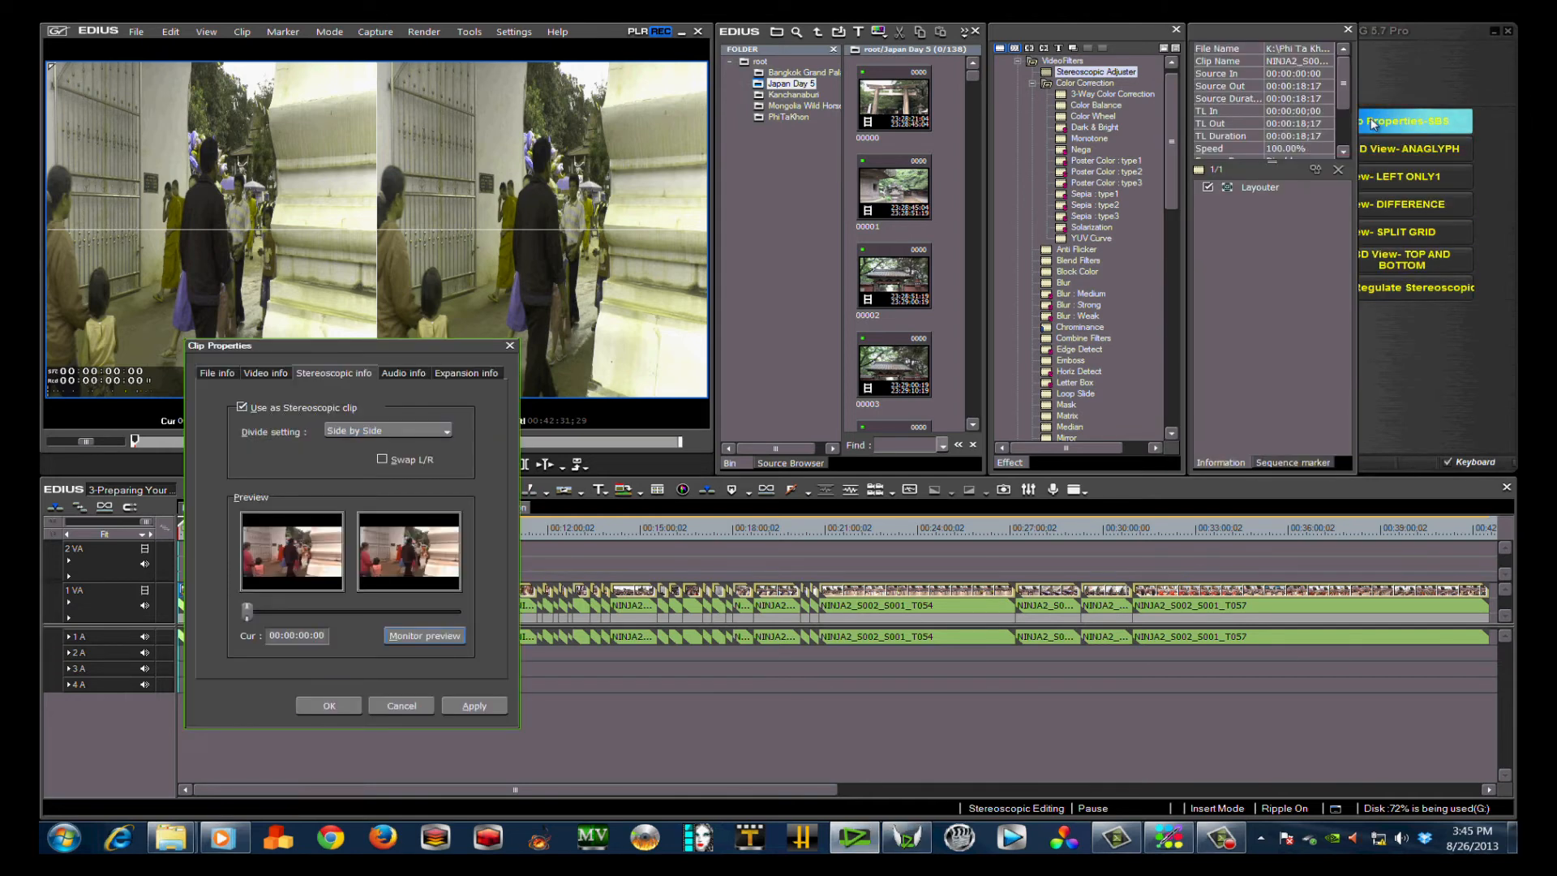
left_click(330, 706)
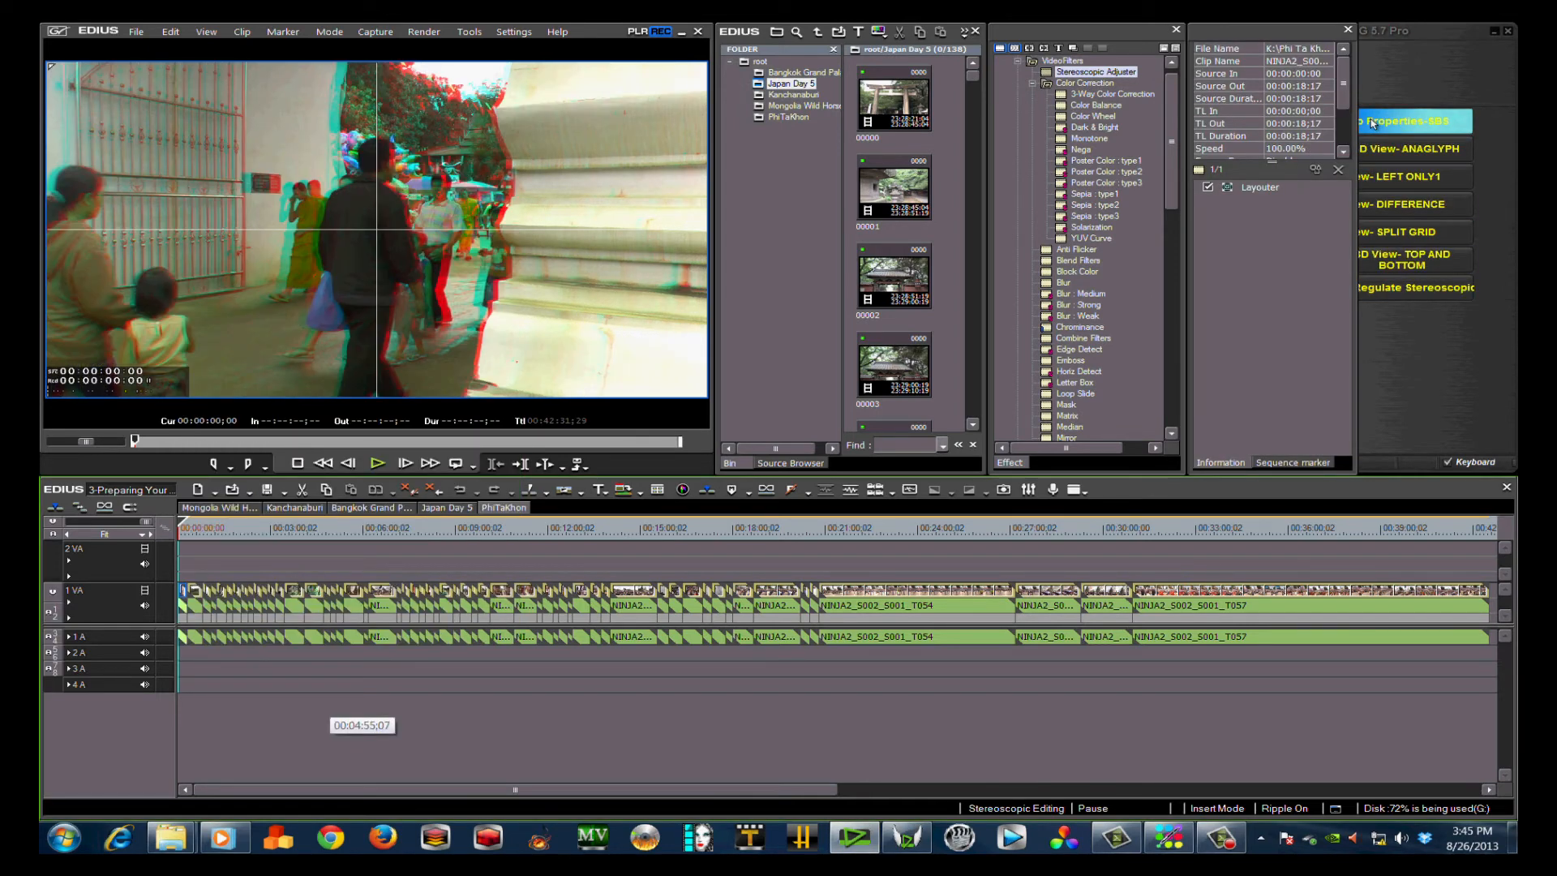